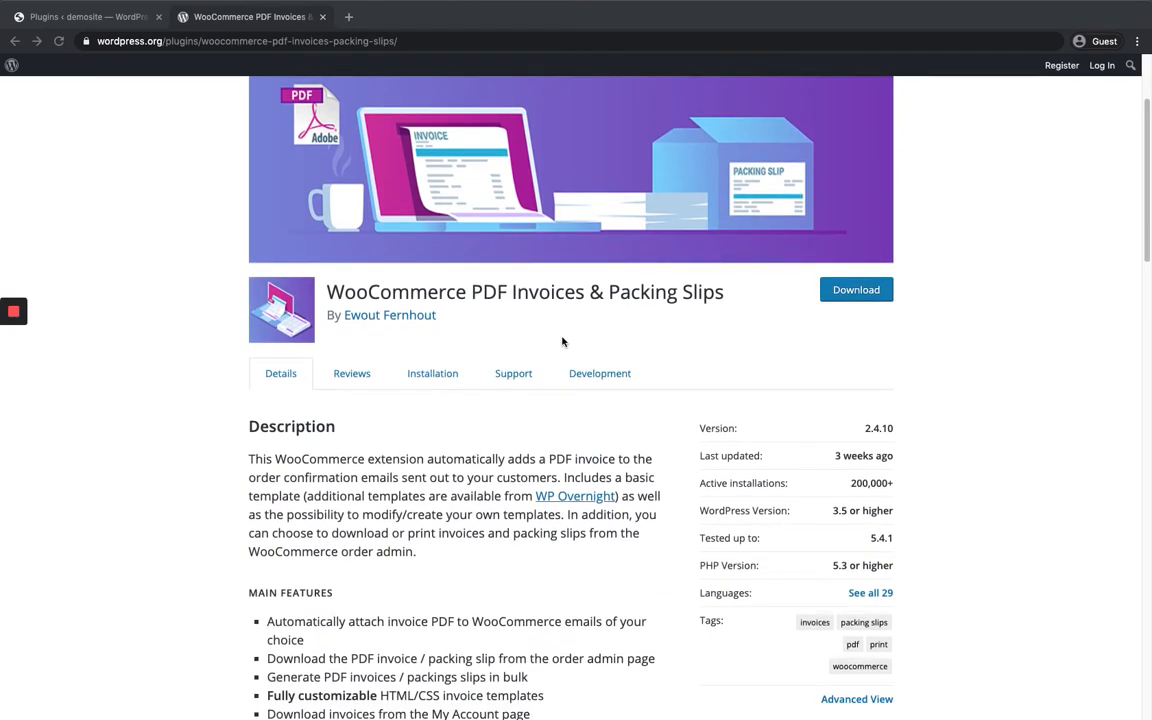
mouse_move(476, 330)
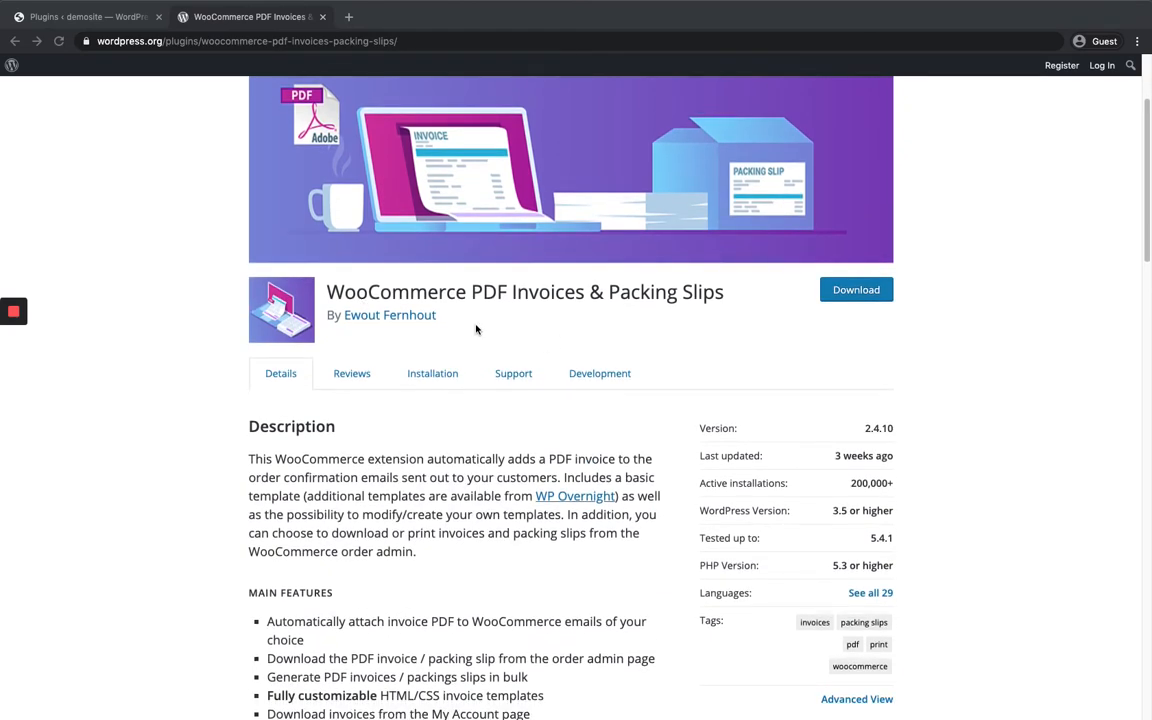
- Return to the site admin and go to Plugins > Add New
scroll(down, 3)
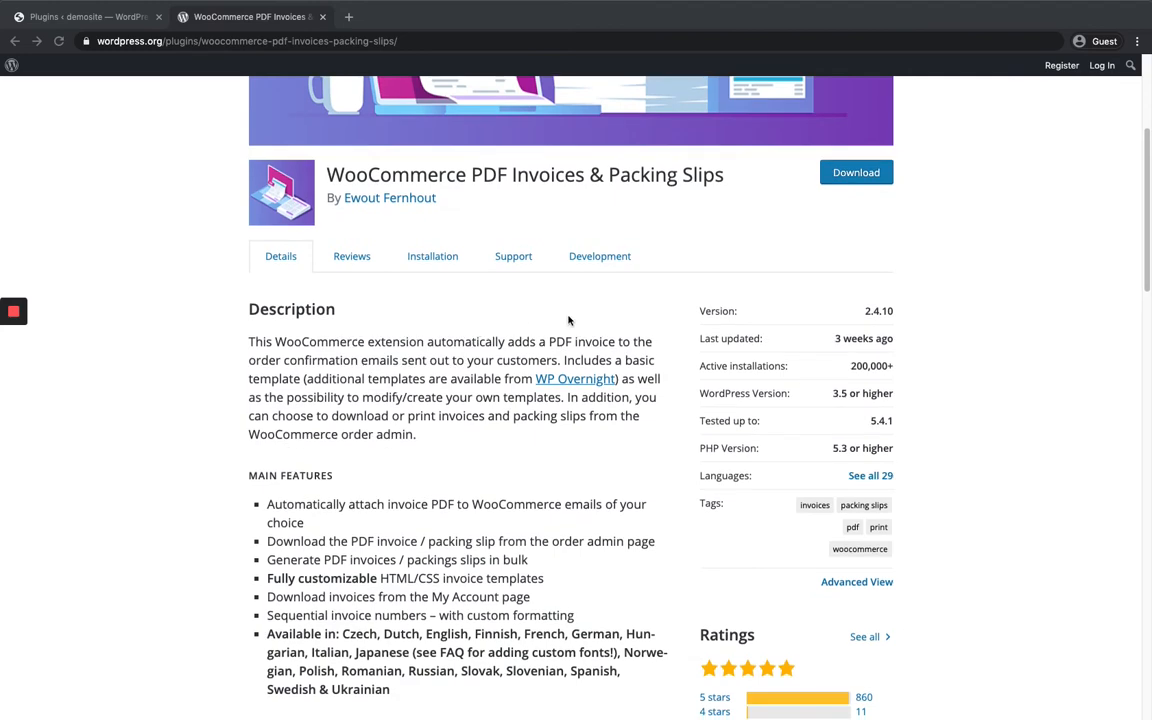
scroll(down, 3)
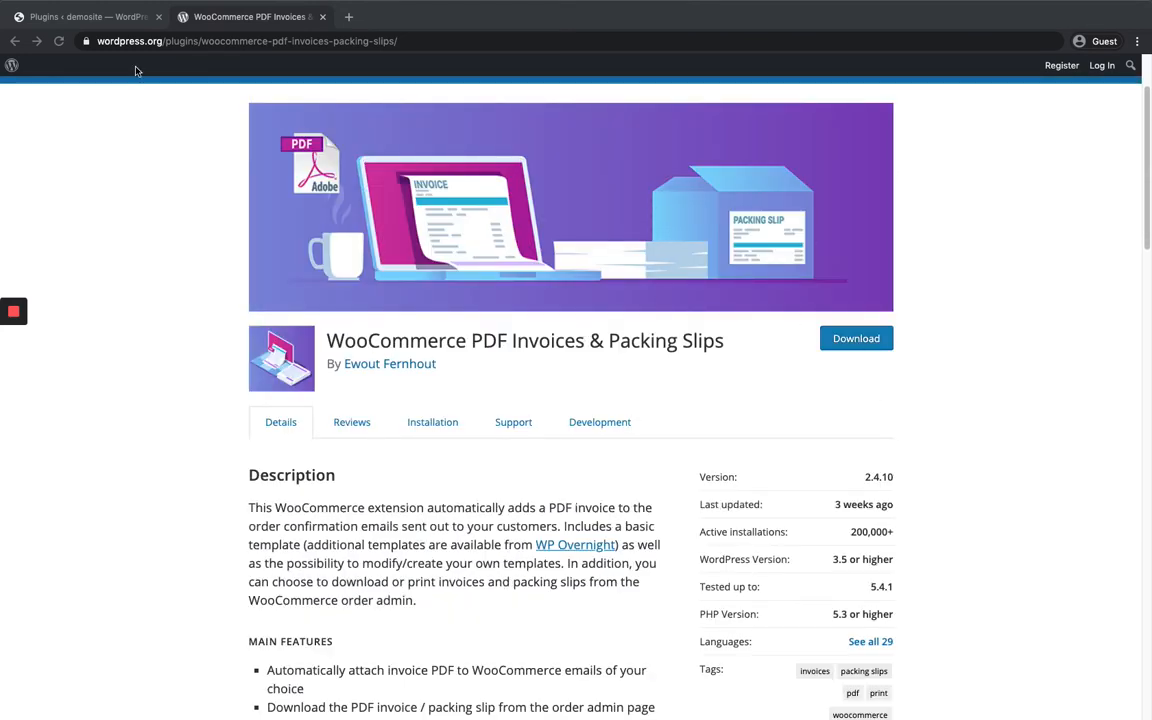
click(84, 16)
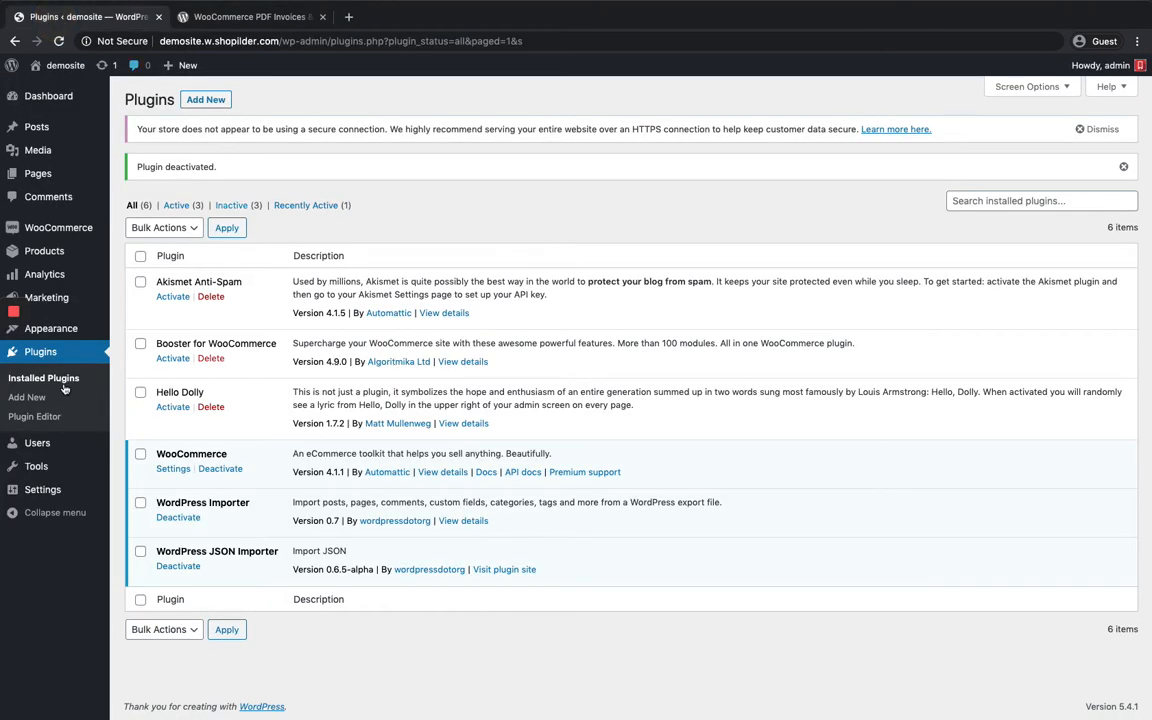
click(26, 396)
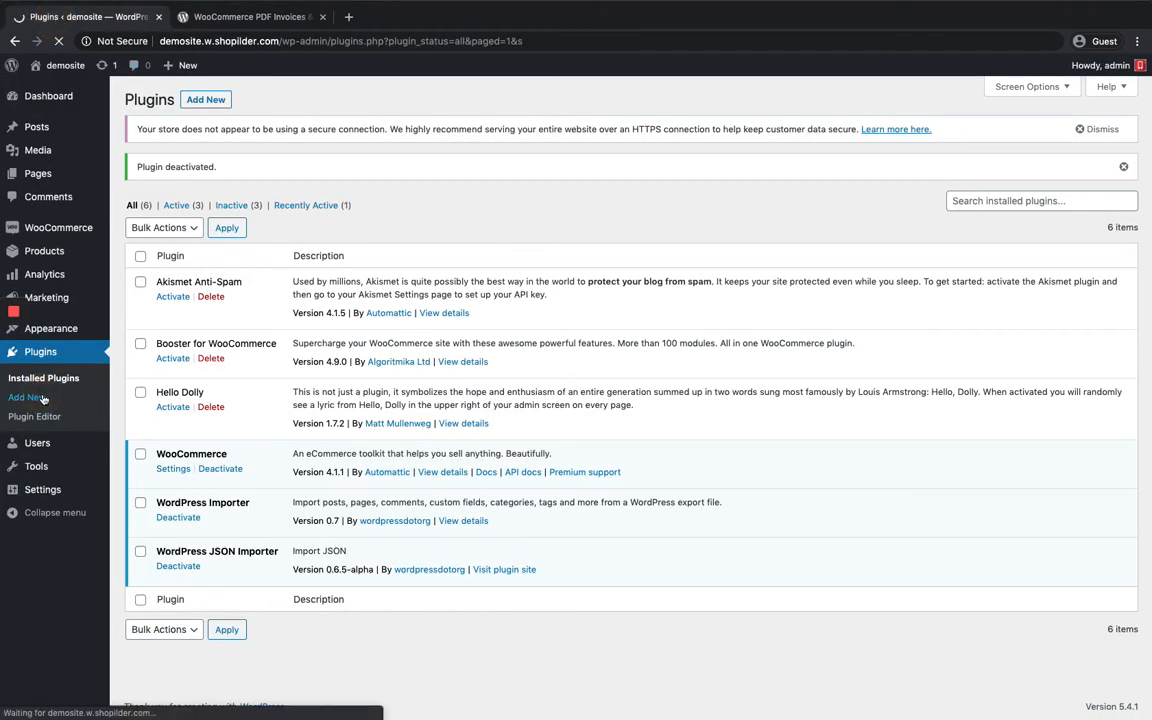
click(26, 396)
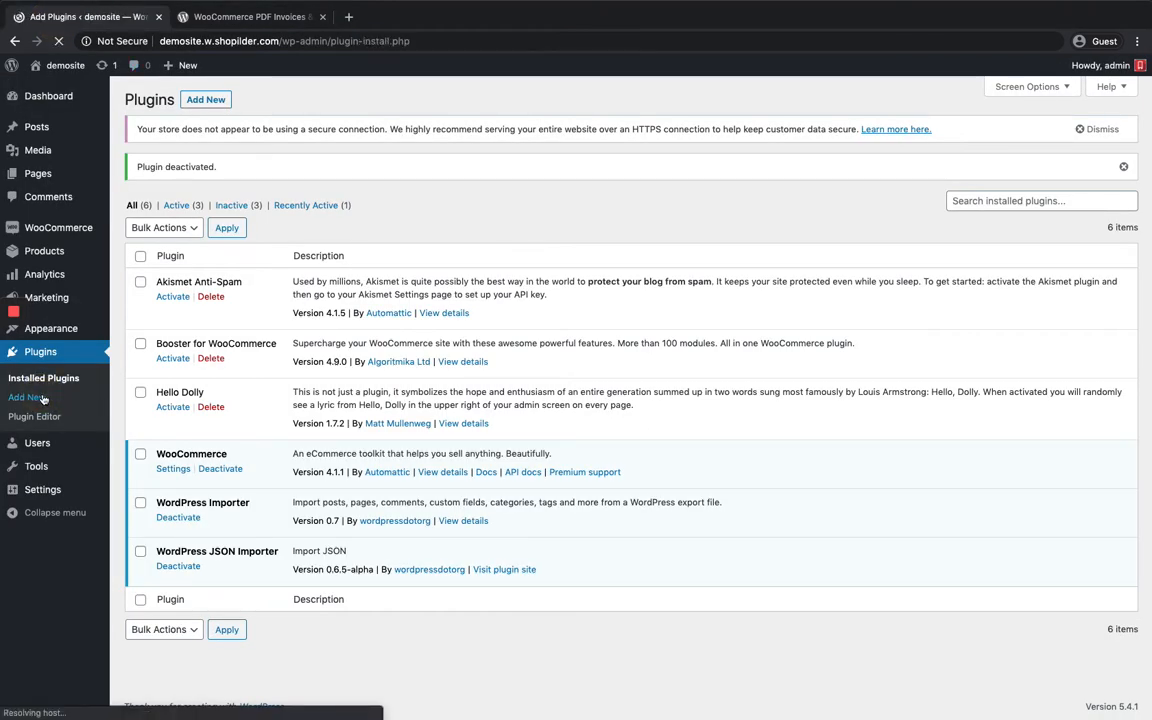
click(24, 396)
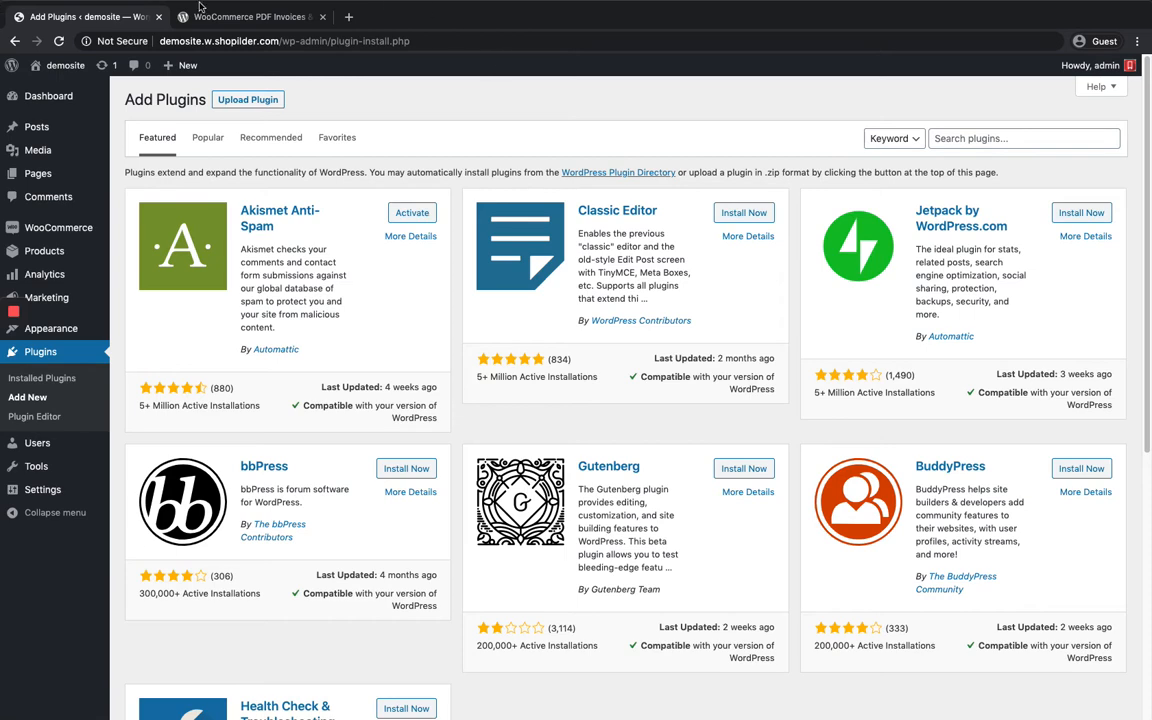
- Glance at the plugin's WordPress.org page, then come back to Add Plugins
click(248, 16)
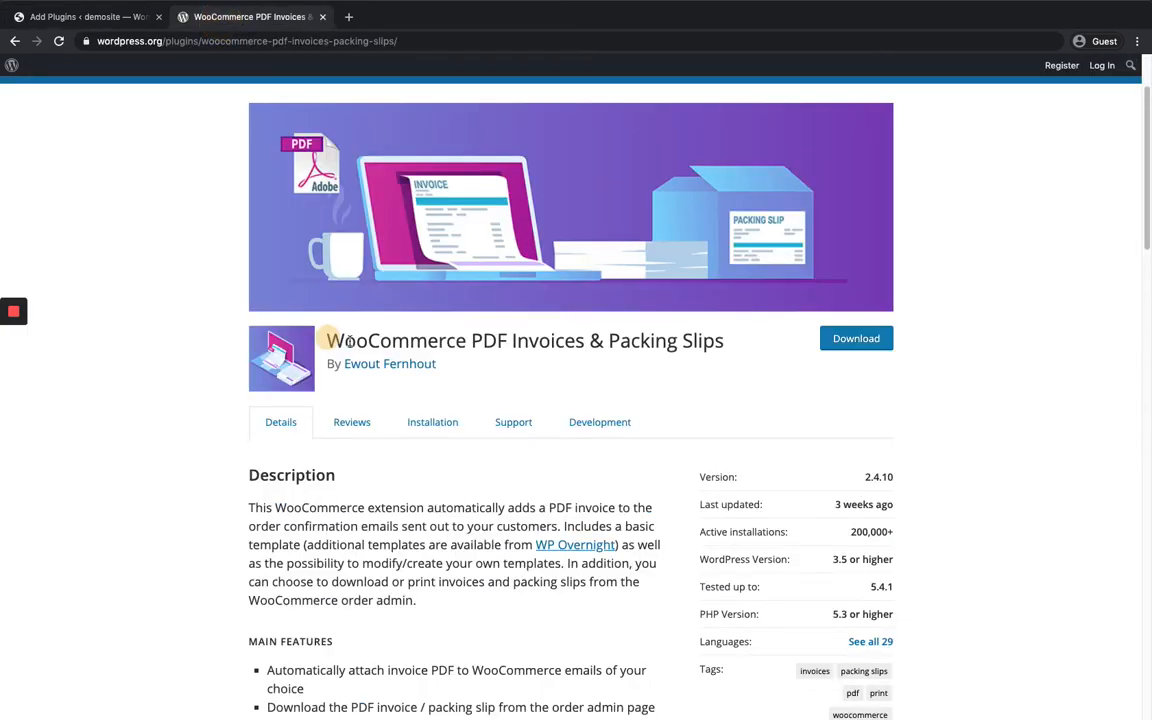
click(84, 16)
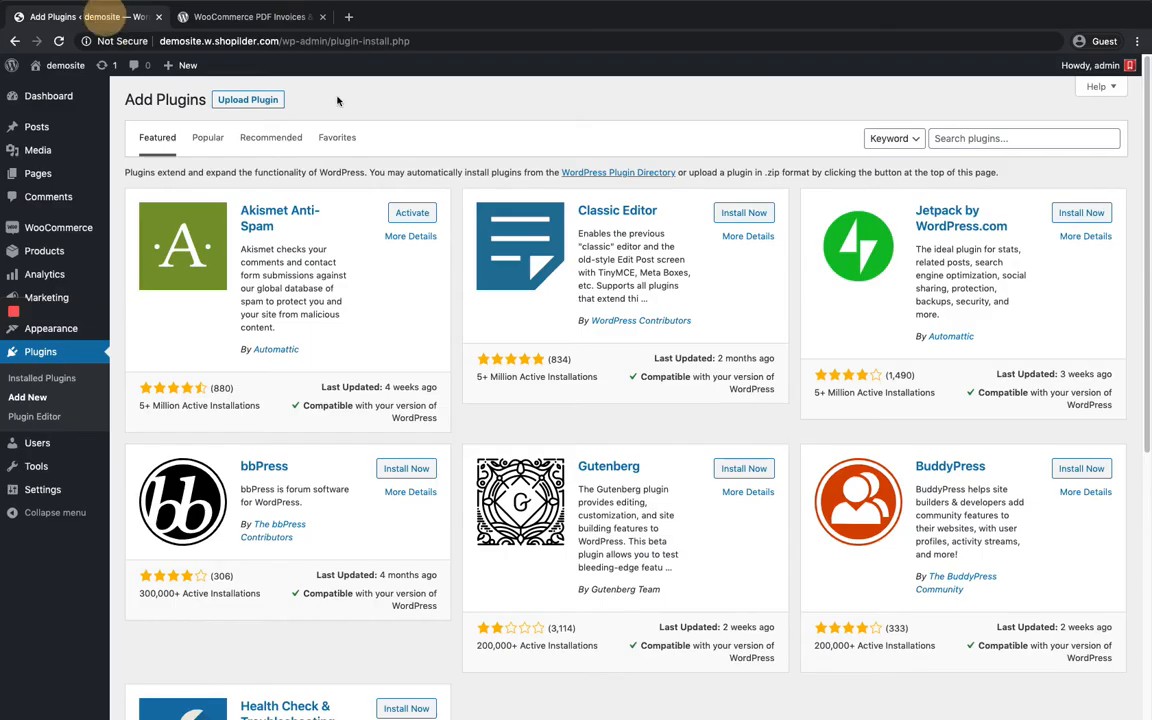
- Search for 'WooCommerce PDF Invoices & Packing Slips' and install it
text(WooCommerce PDF Invoices & Packing Slips)
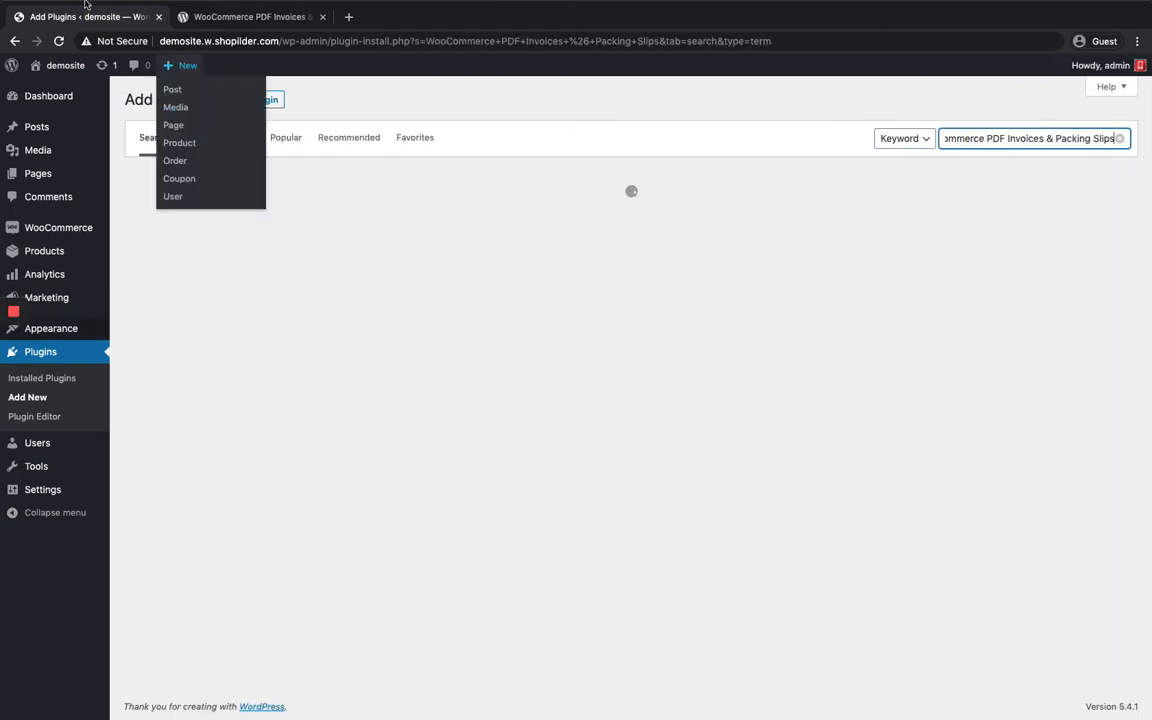
click(380, 344)
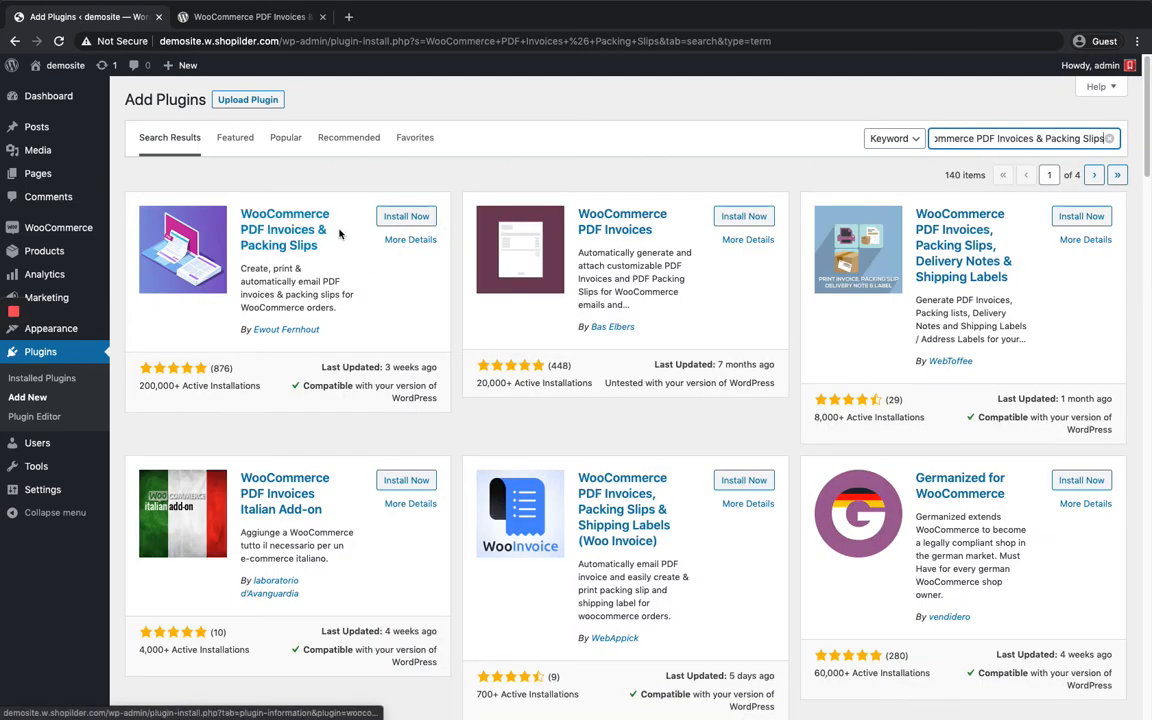
click(406, 216)
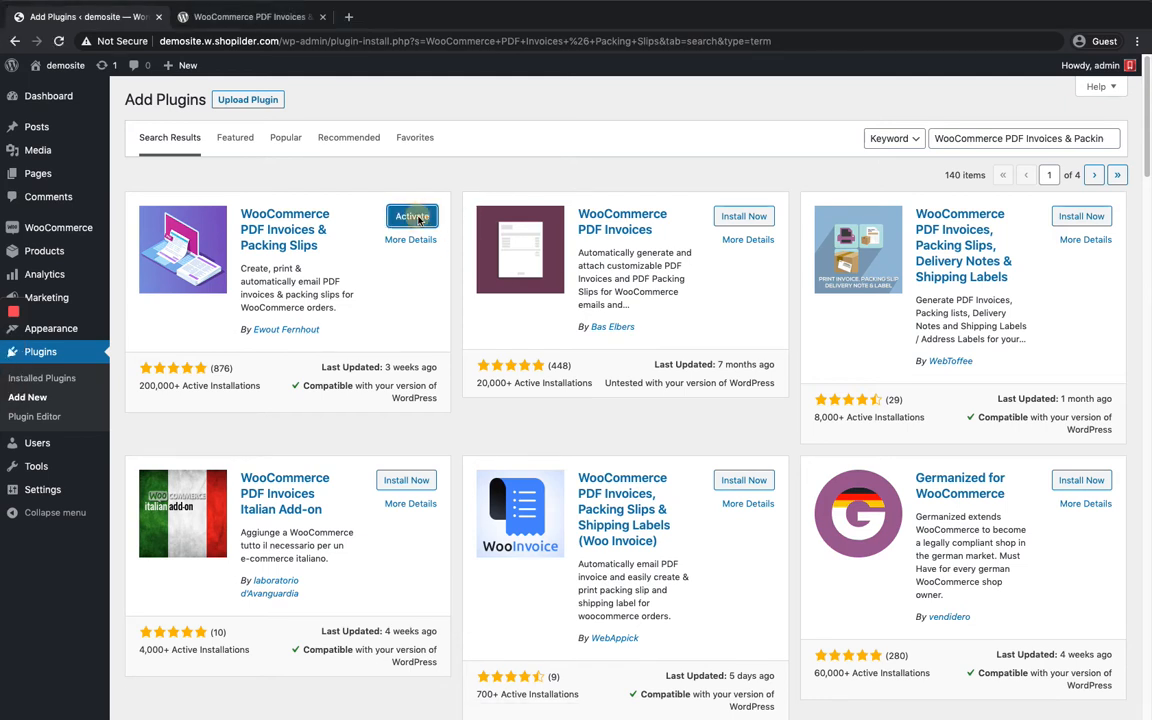
- Activate the invoices plugin and go to its settings from the Plugins list
click(412, 216)
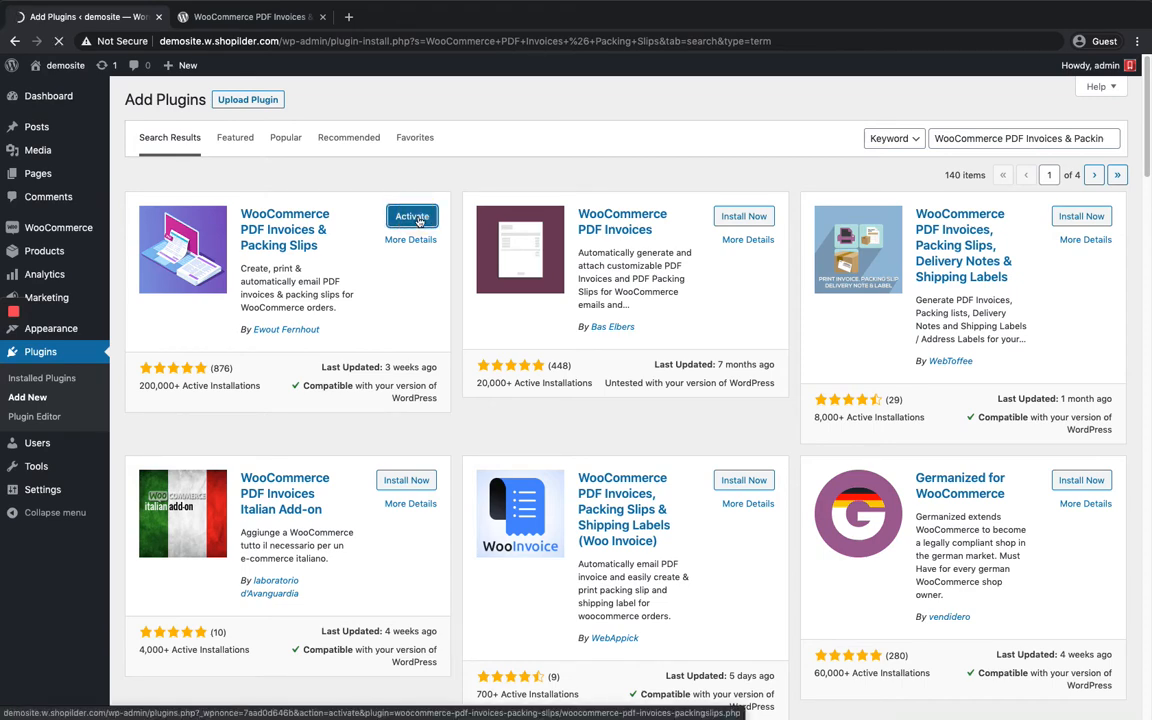
click(412, 216)
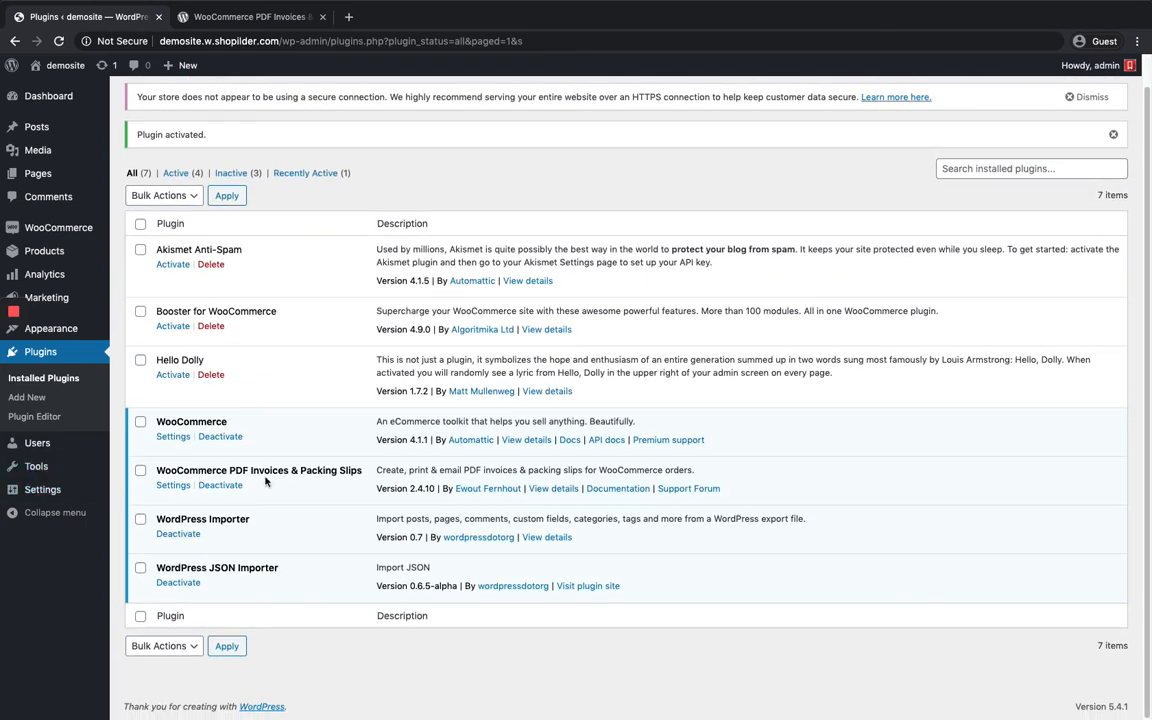
mouse_move(300, 488)
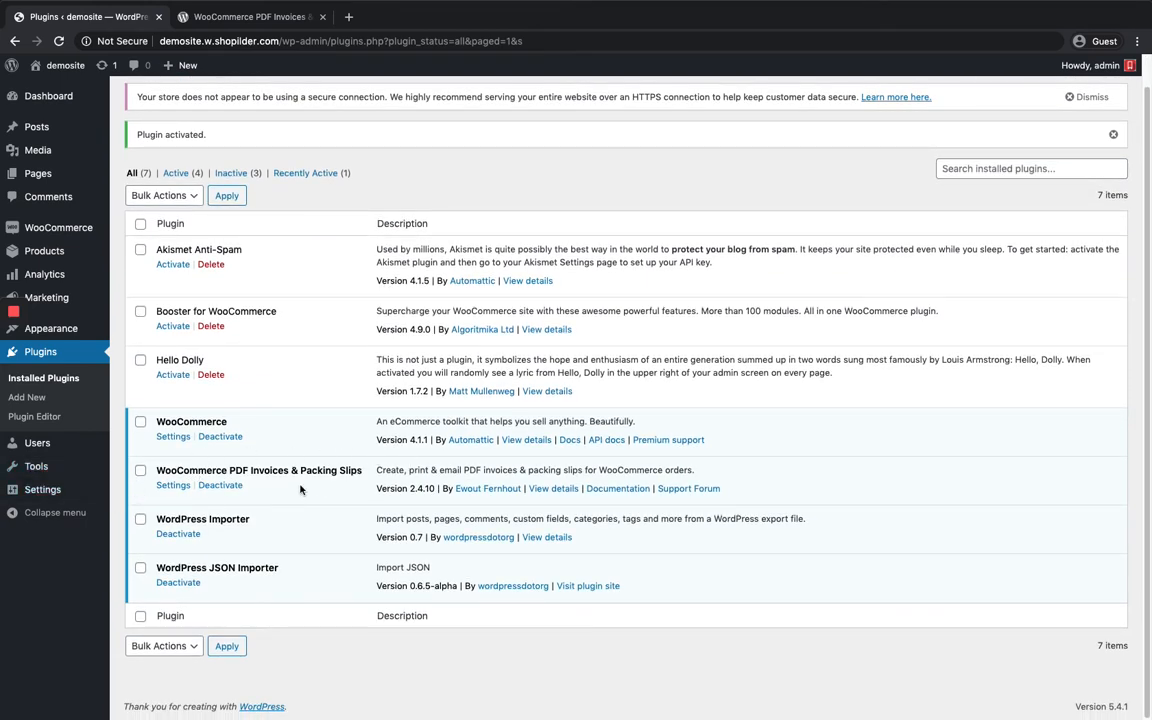
click(172, 486)
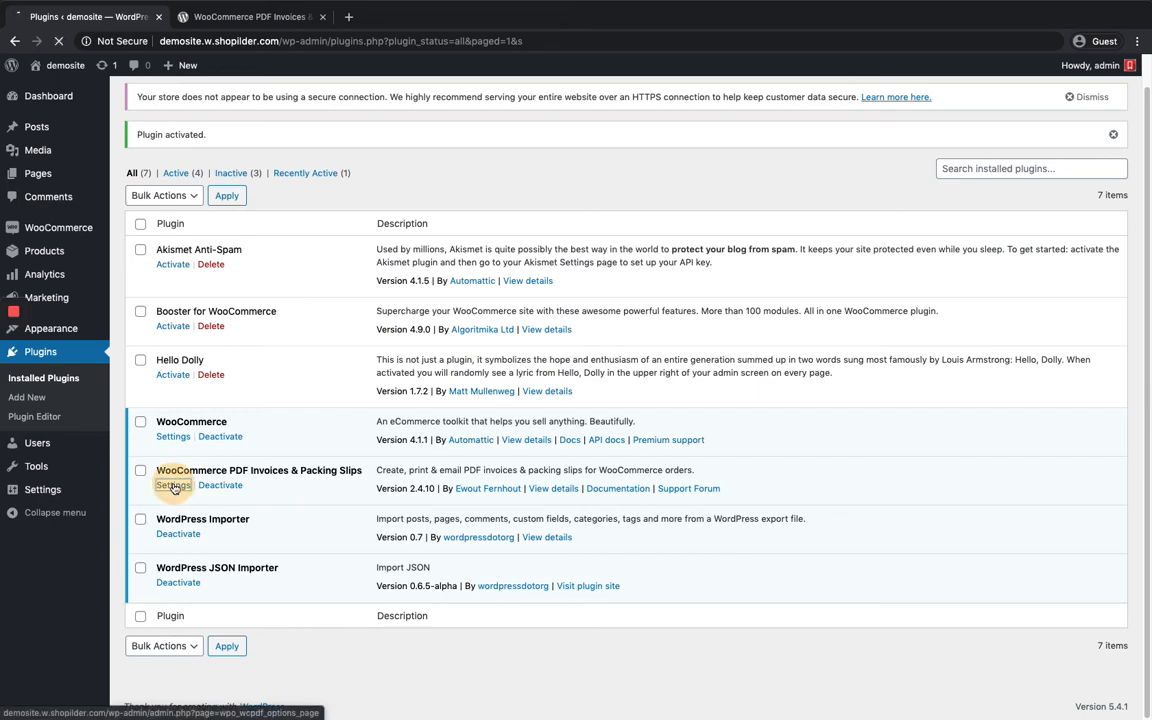
click(172, 486)
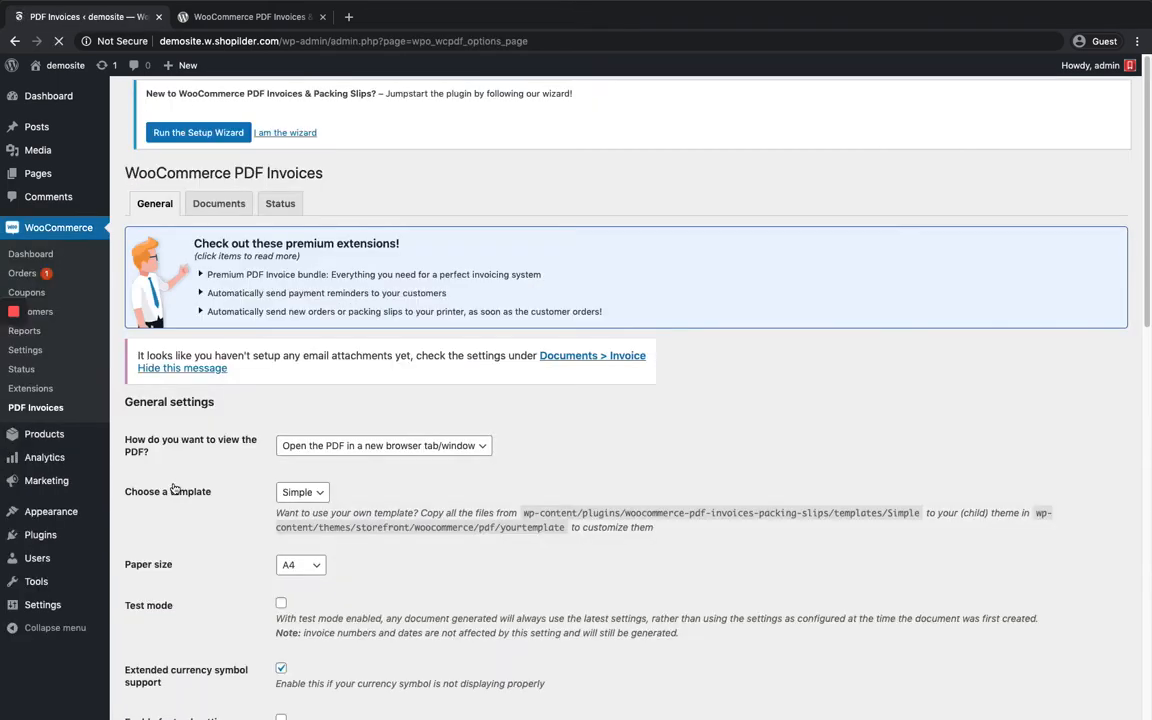
- Review the General settings: PDFs in a new browser tab, Simple template, A4 paper
scroll(down, 3)
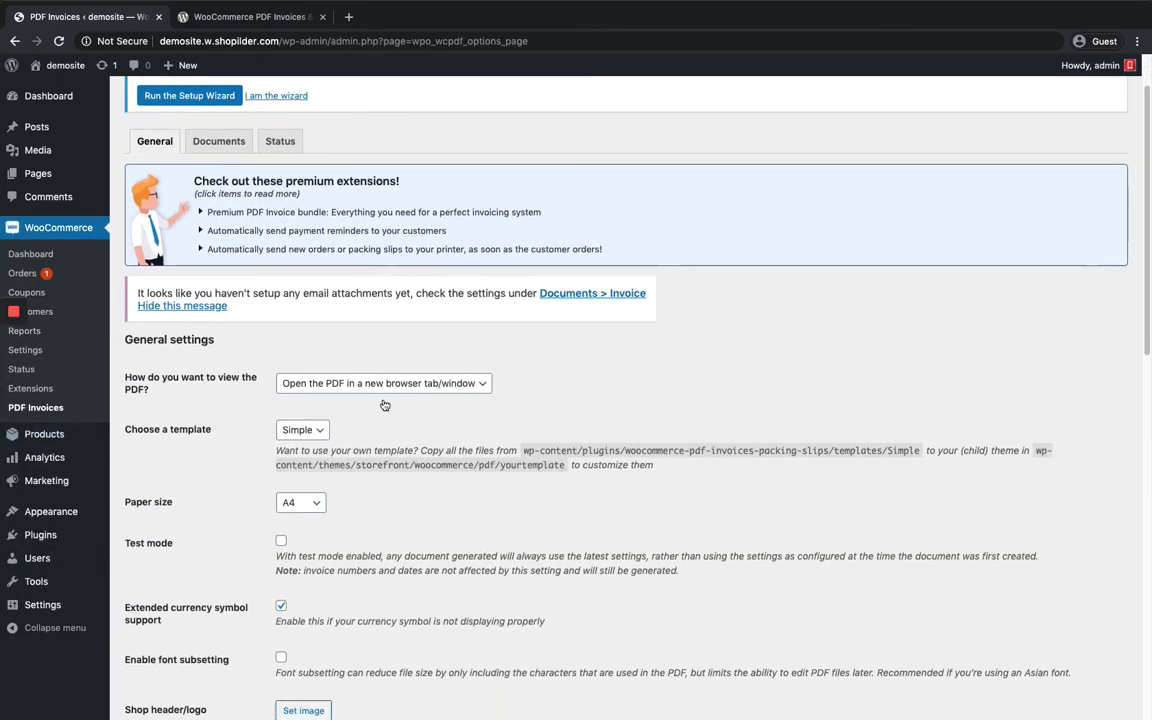
scroll(down, 3)
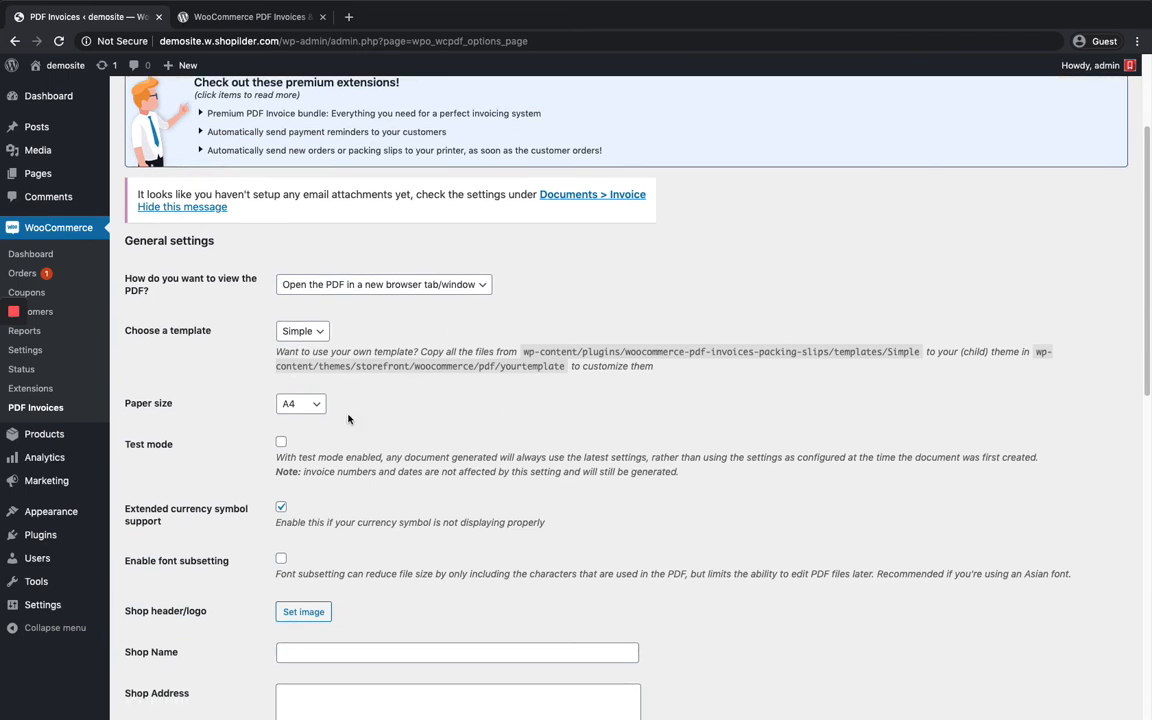
scroll(down, 3)
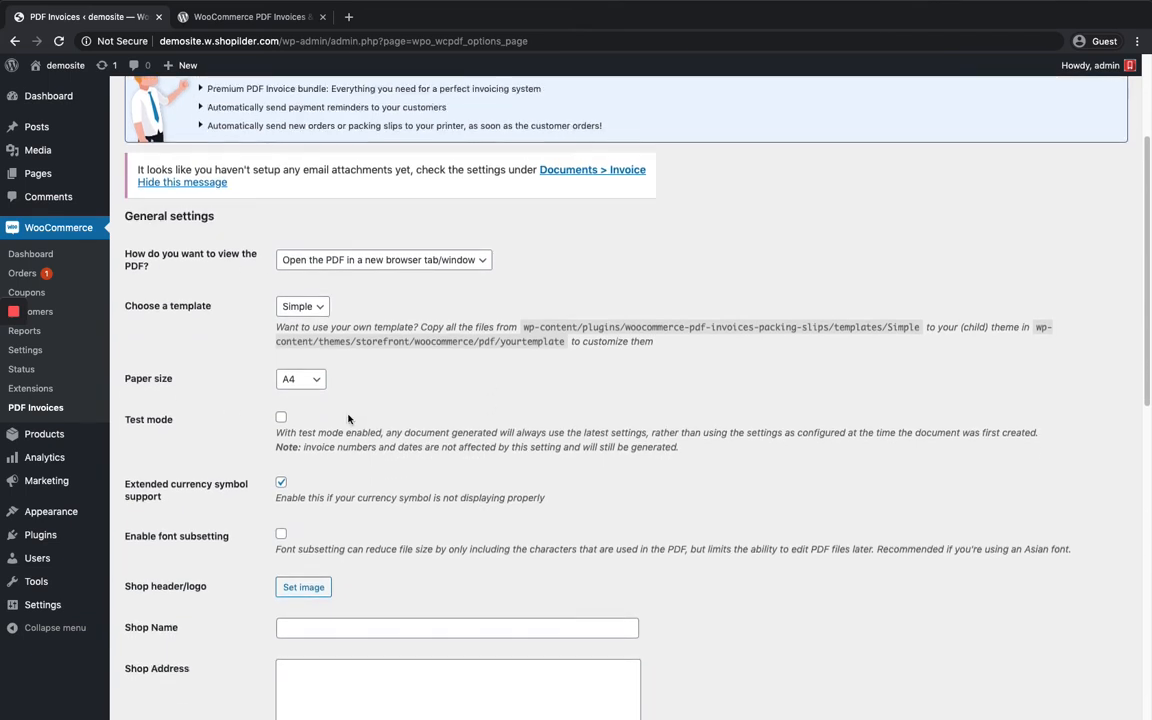
scroll(down, 3)
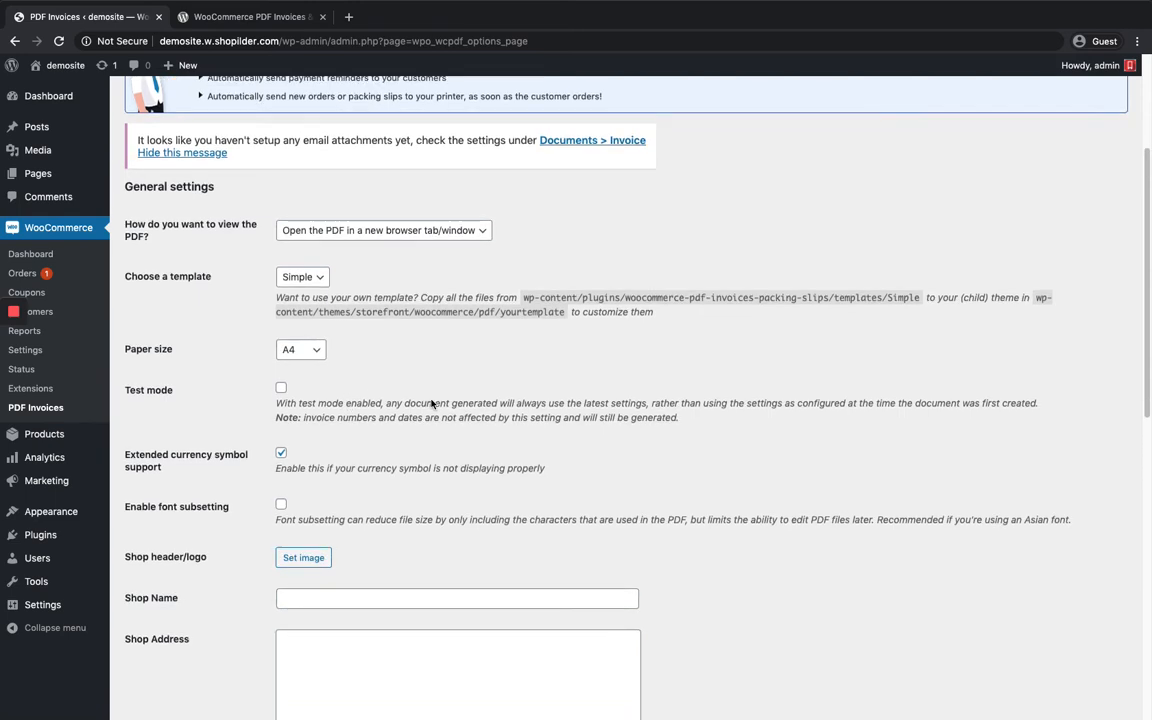
mouse_move(180, 240)
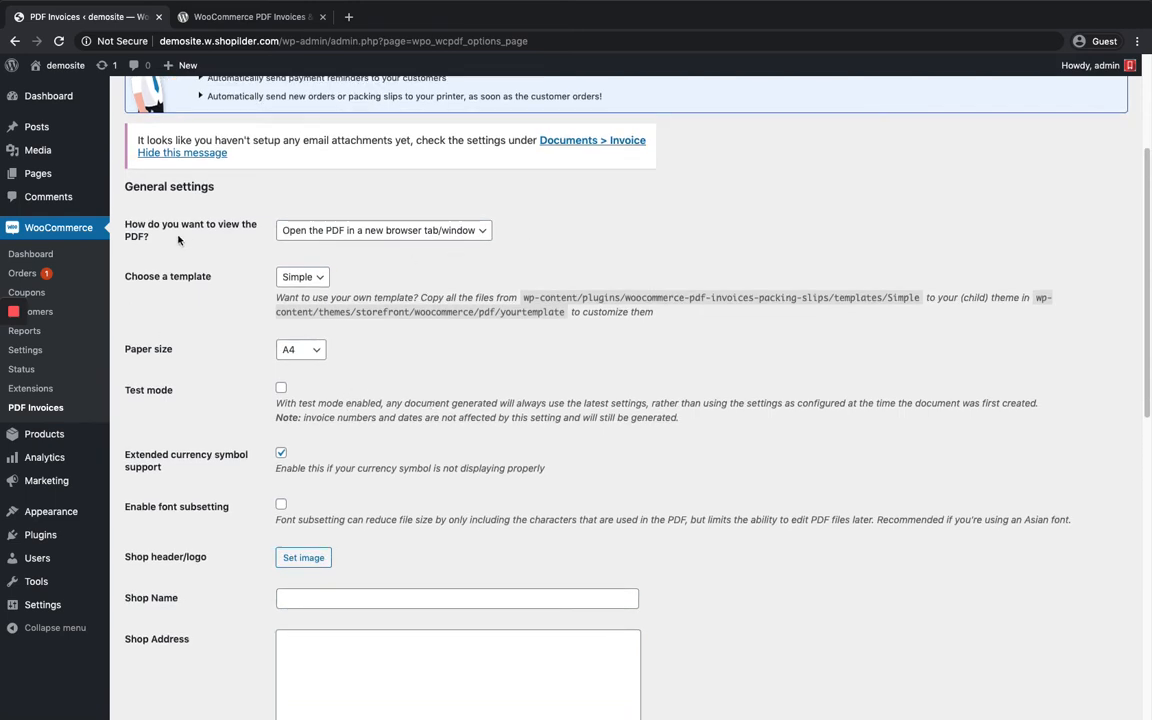
mouse_move(370, 240)
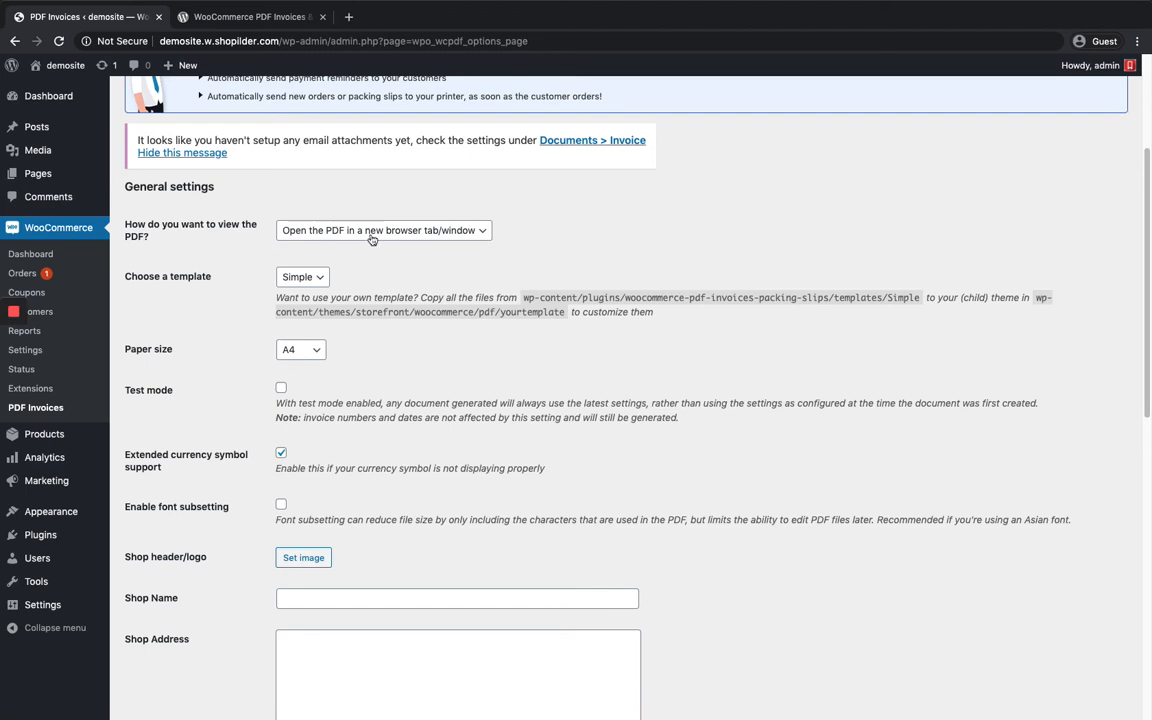
scroll(down, 3)
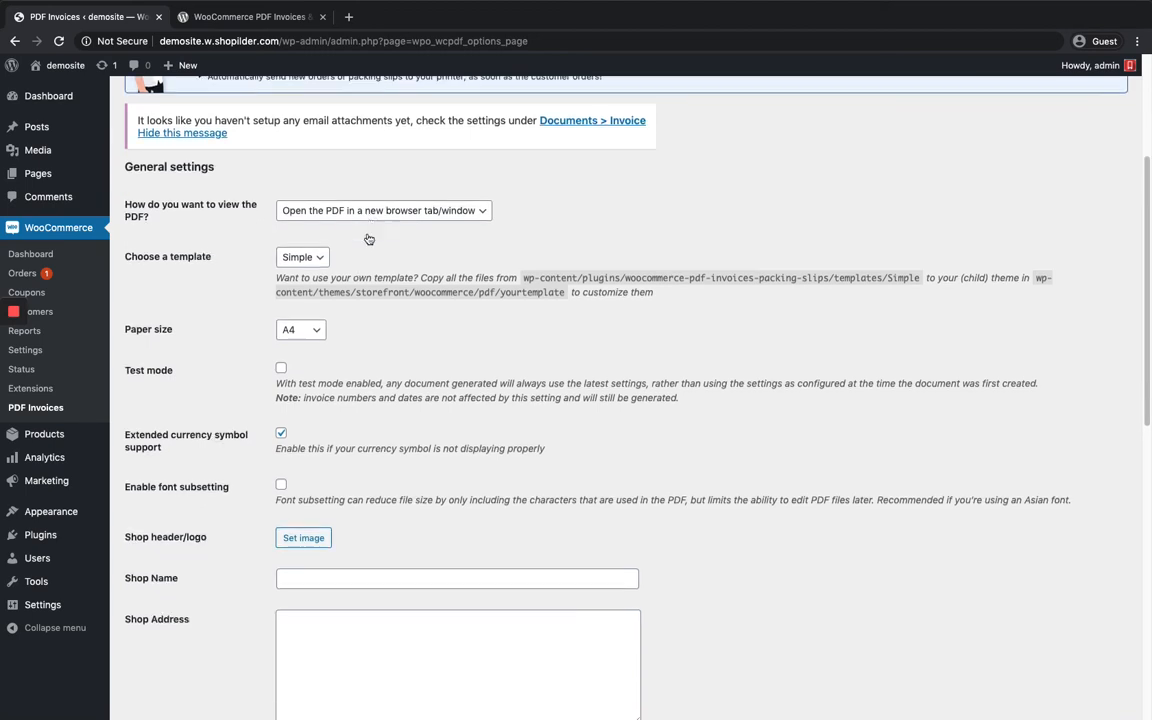
mouse_move(312, 272)
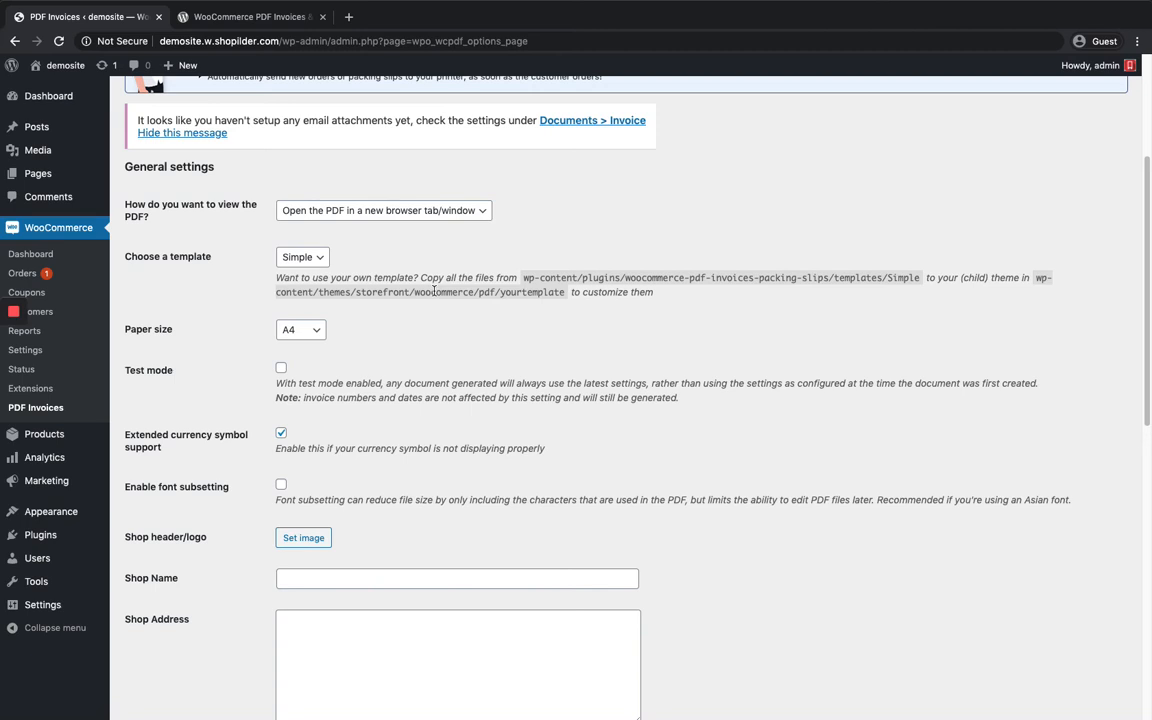
mouse_move(532, 280)
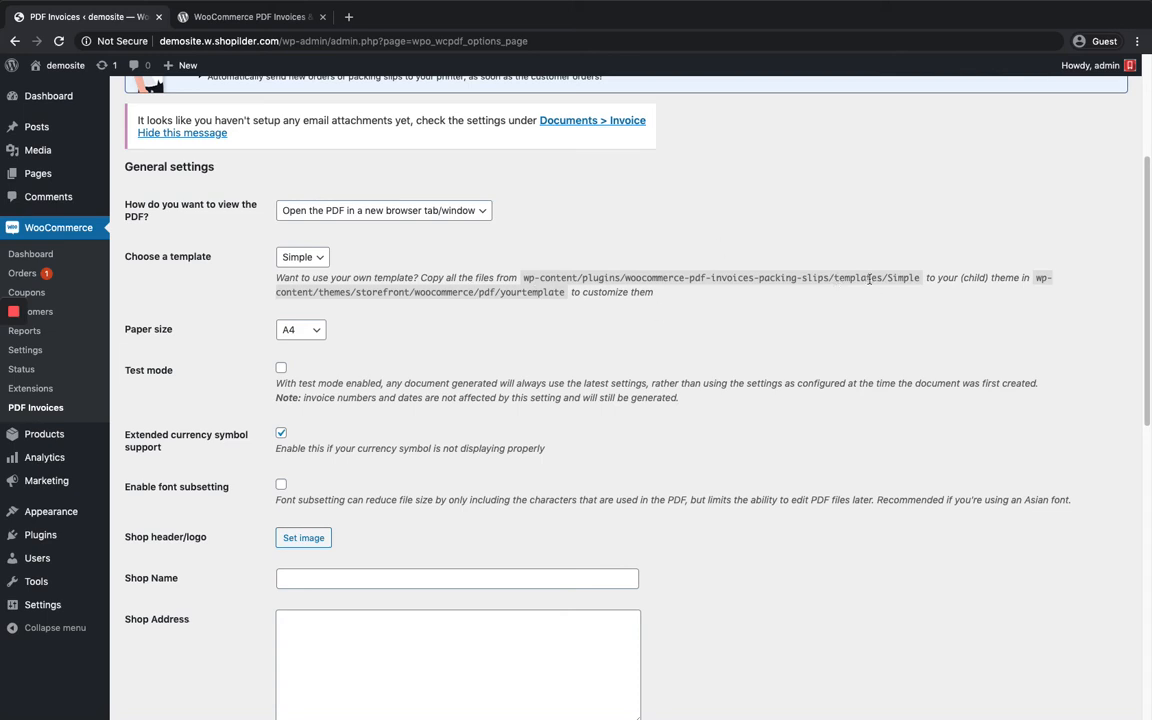
mouse_move(518, 272)
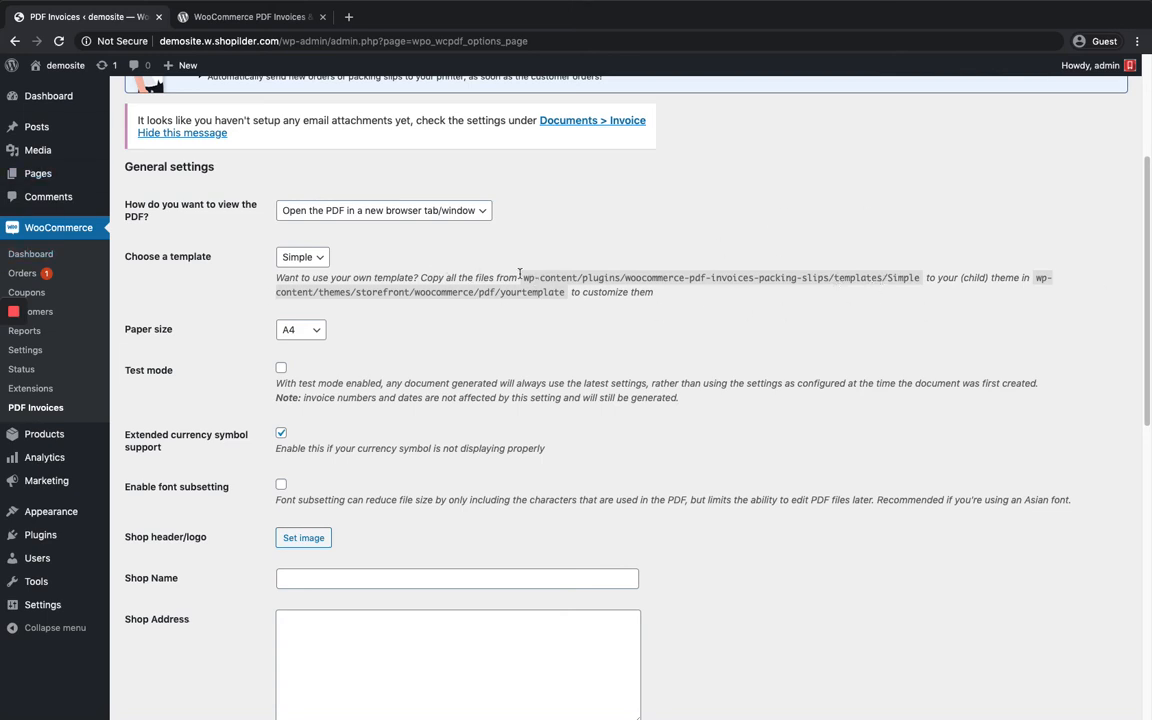
mouse_move(996, 280)
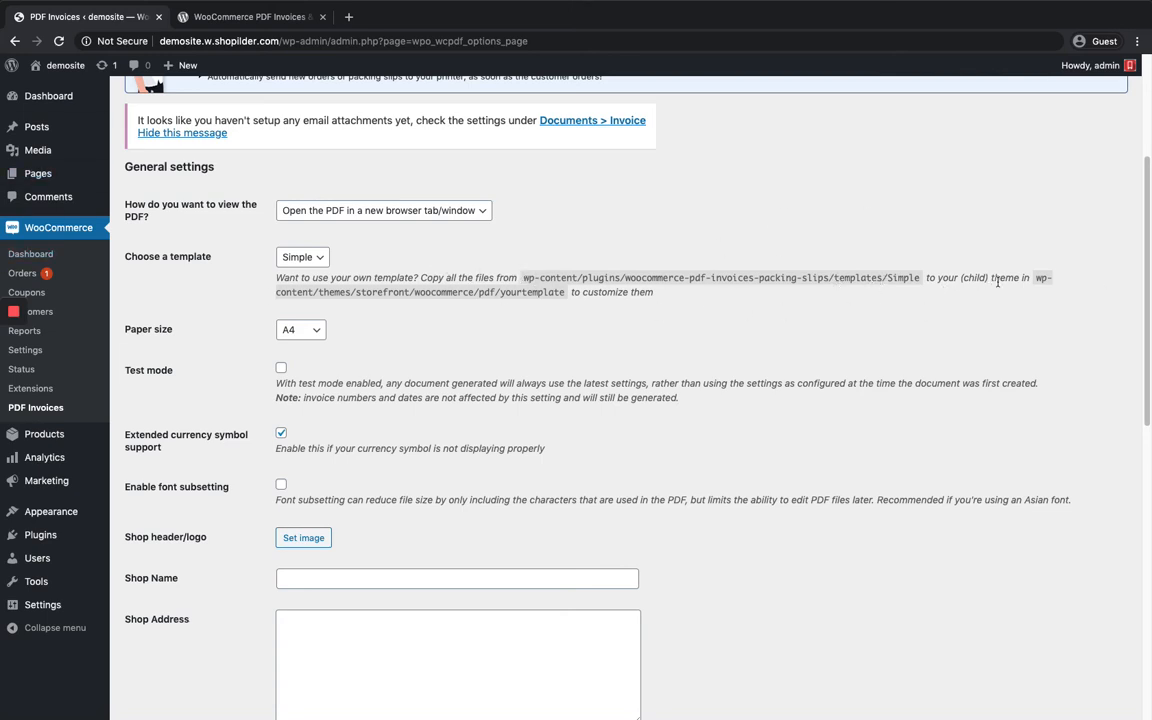
mouse_move(606, 312)
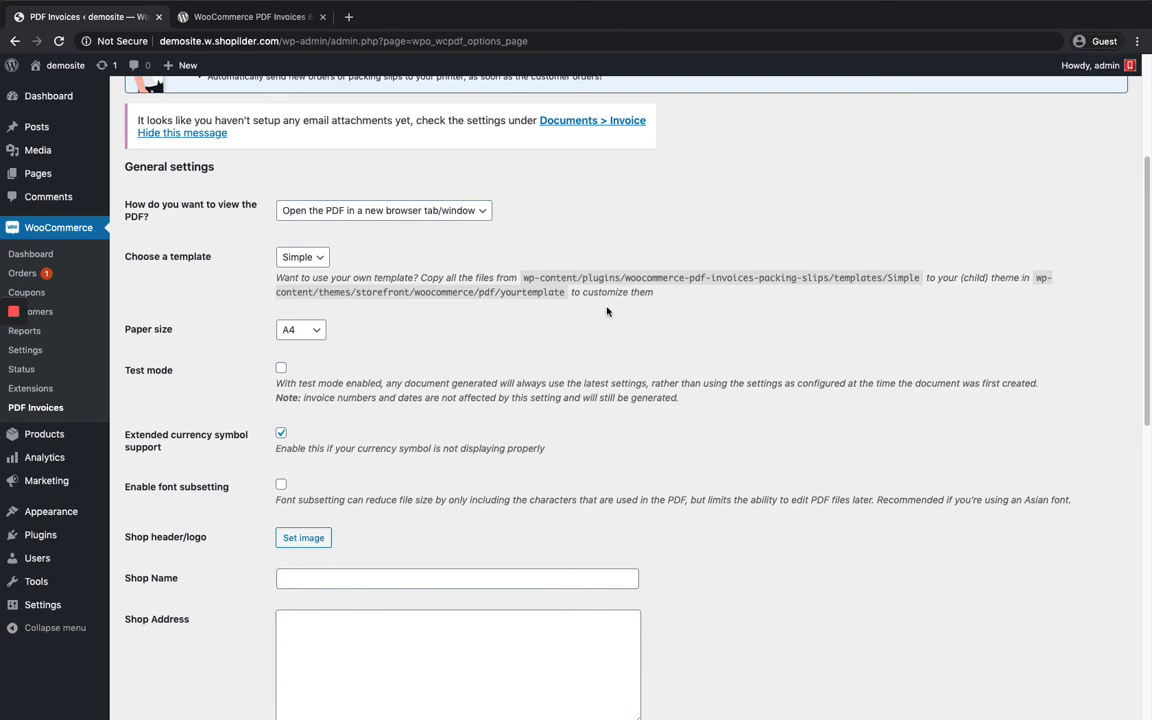
mouse_move(484, 304)
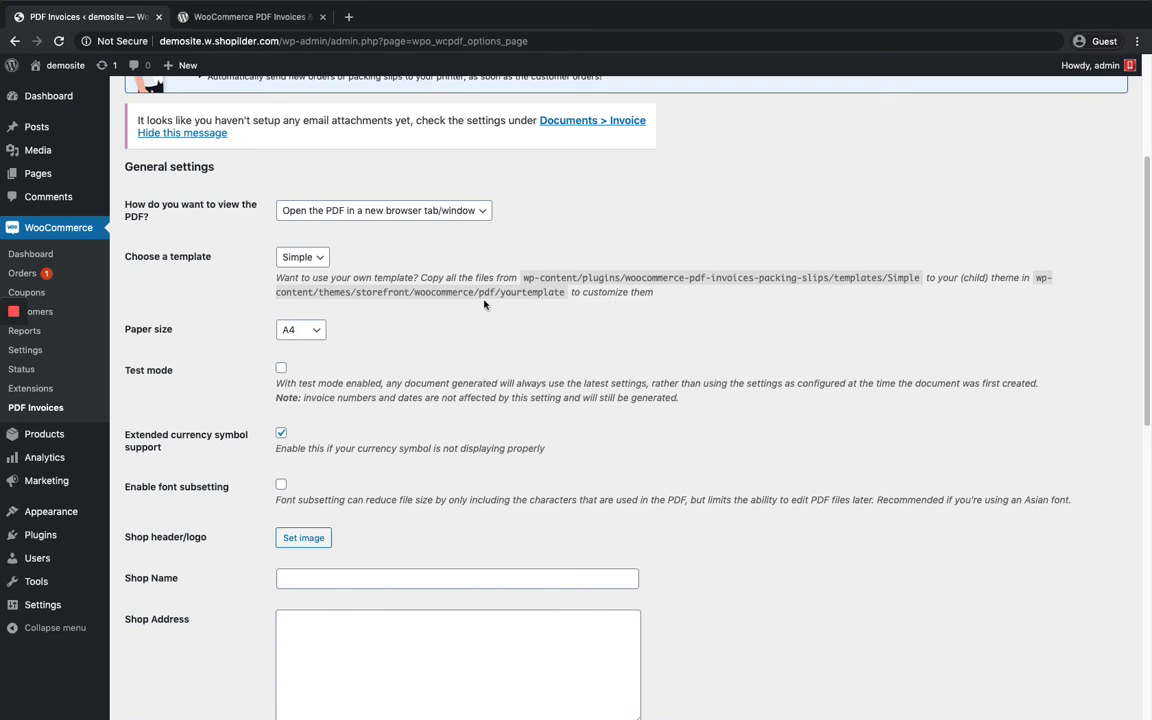
scroll(down, 3)
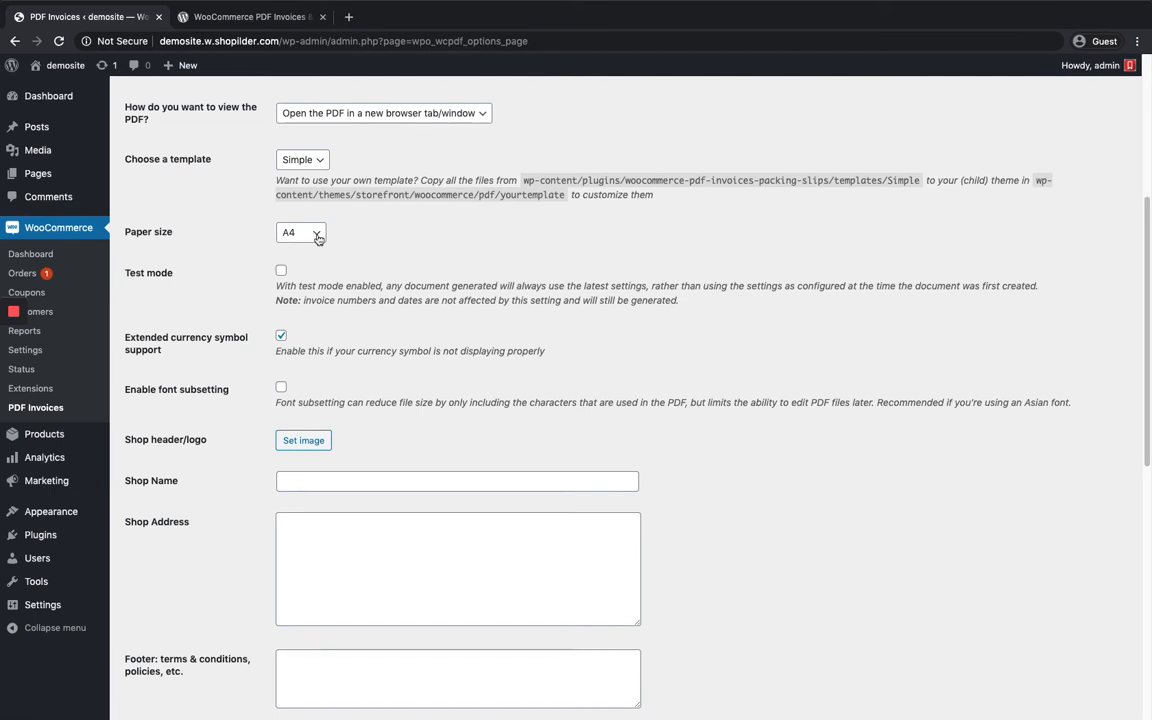
scroll(down, 3)
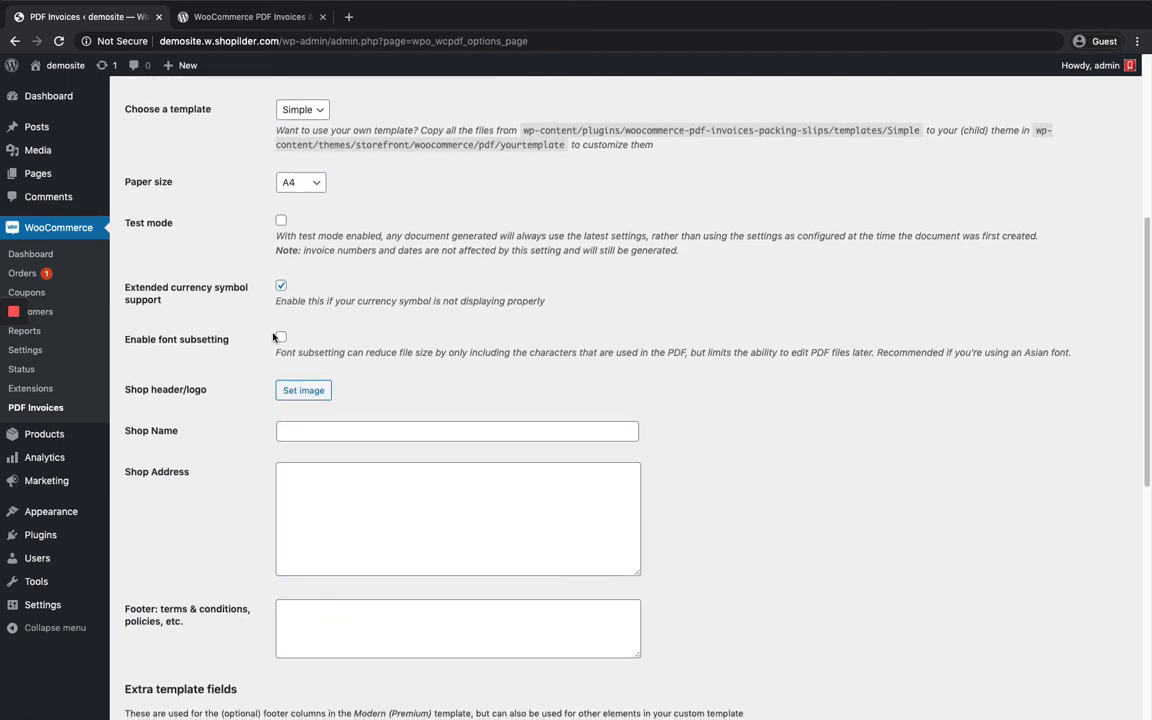
scroll(down, 3)
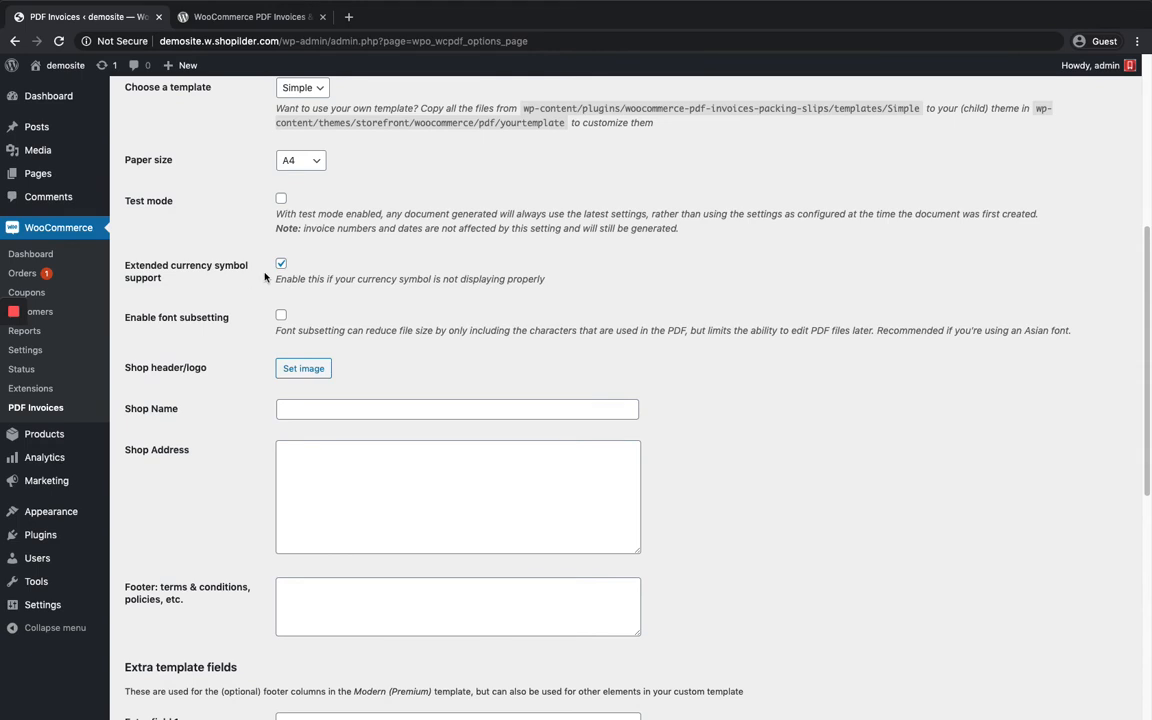
scroll(down, 3)
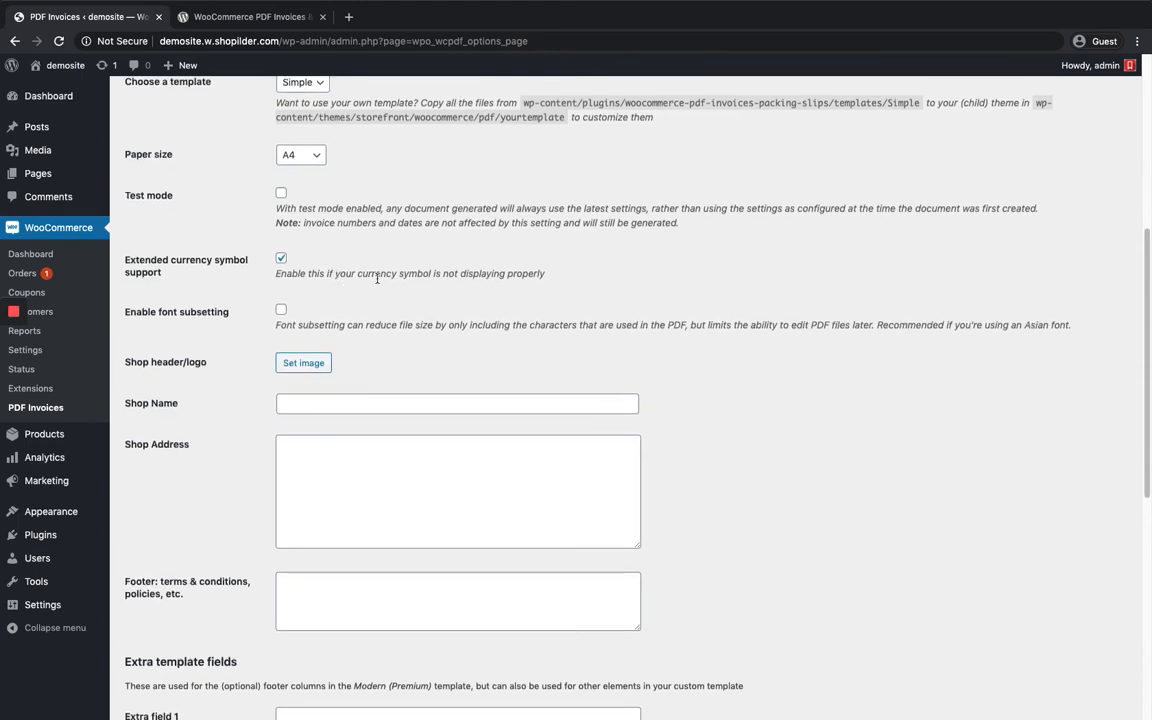
scroll(down, 3)
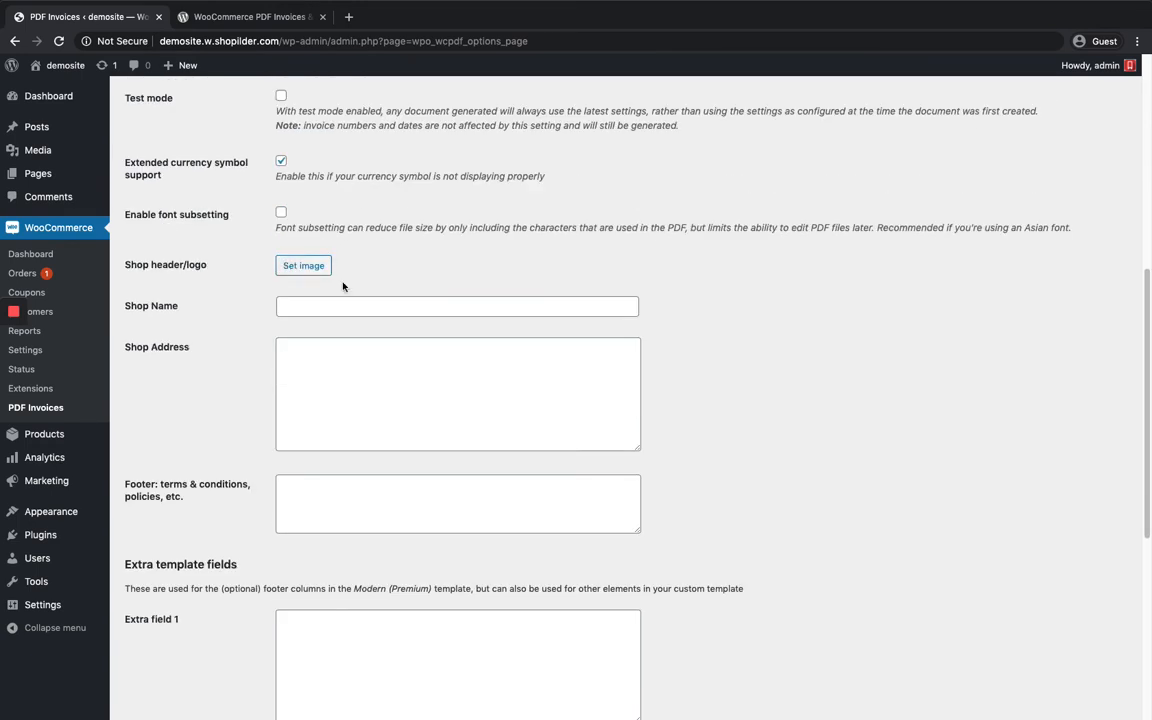
scroll(down, 3)
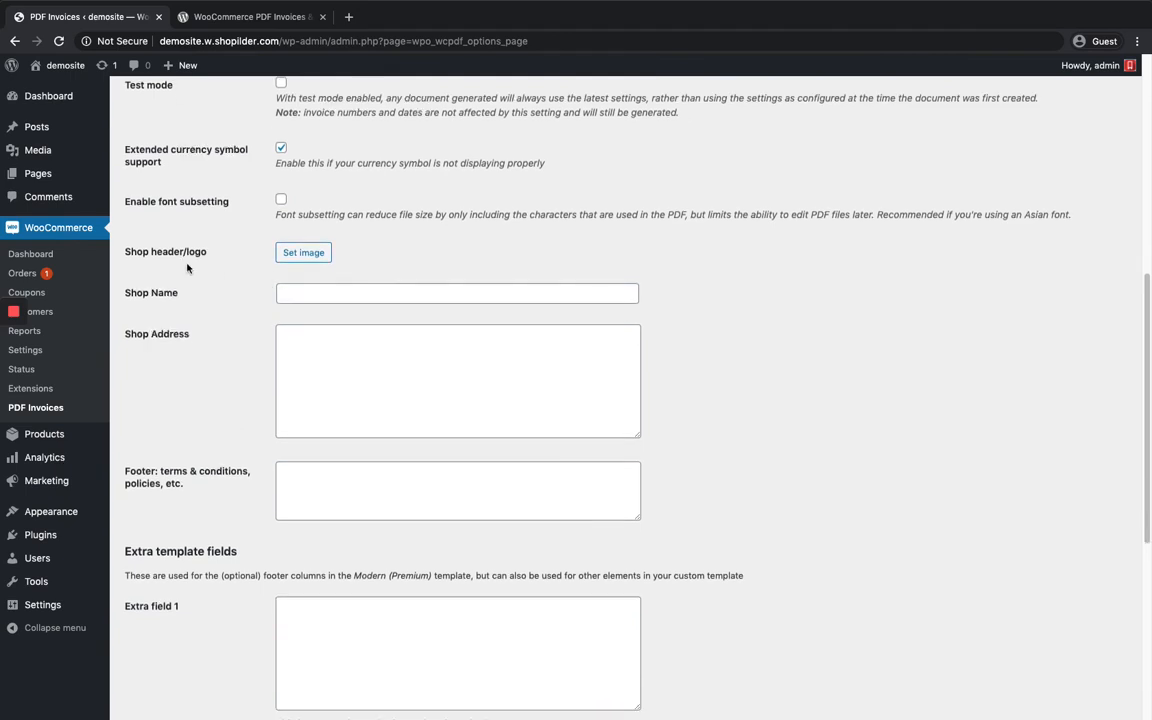
mouse_move(188, 268)
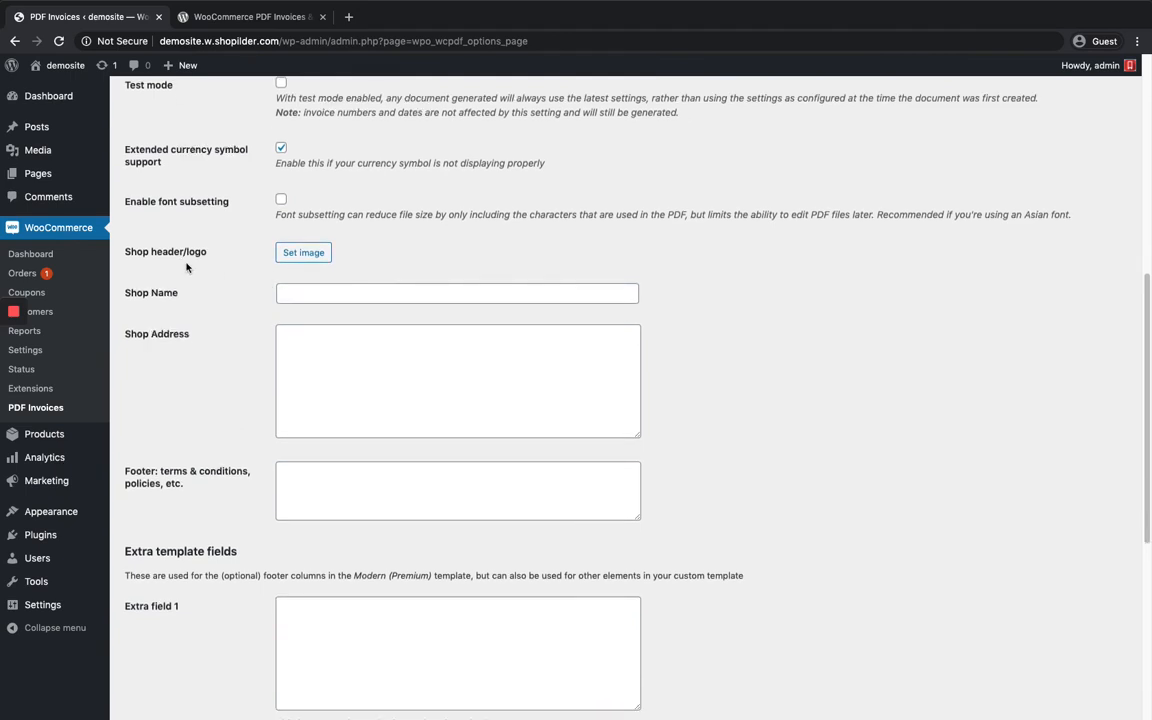
mouse_move(202, 262)
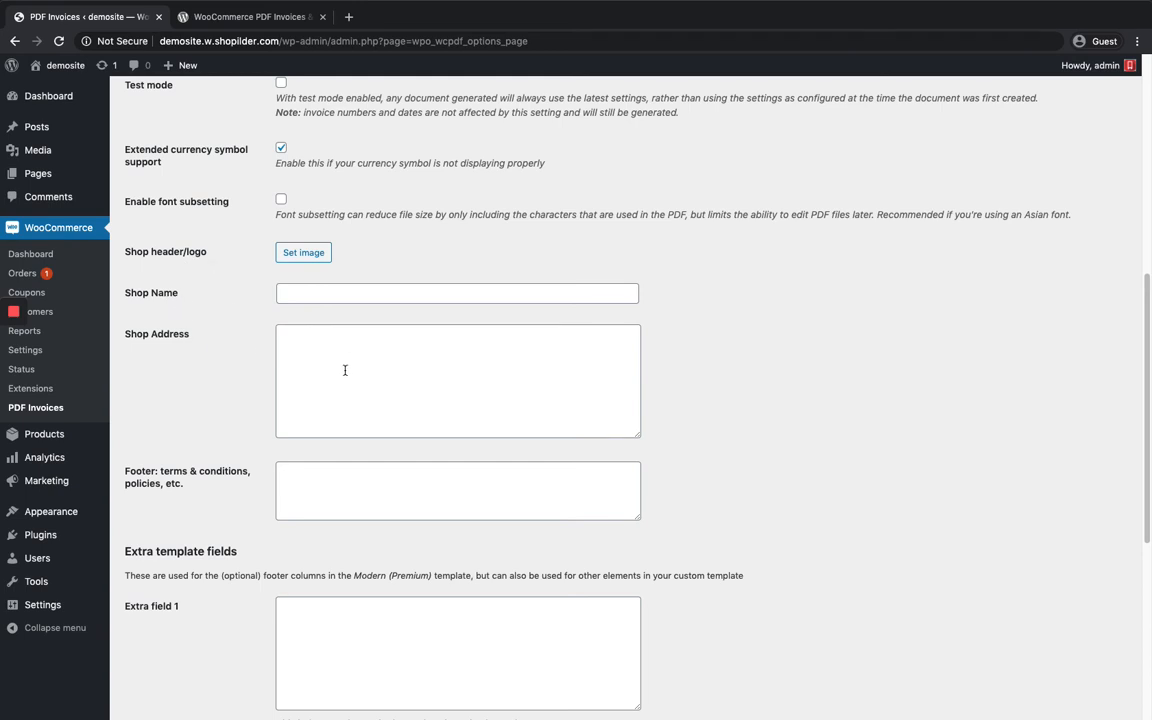
scroll(down, 3)
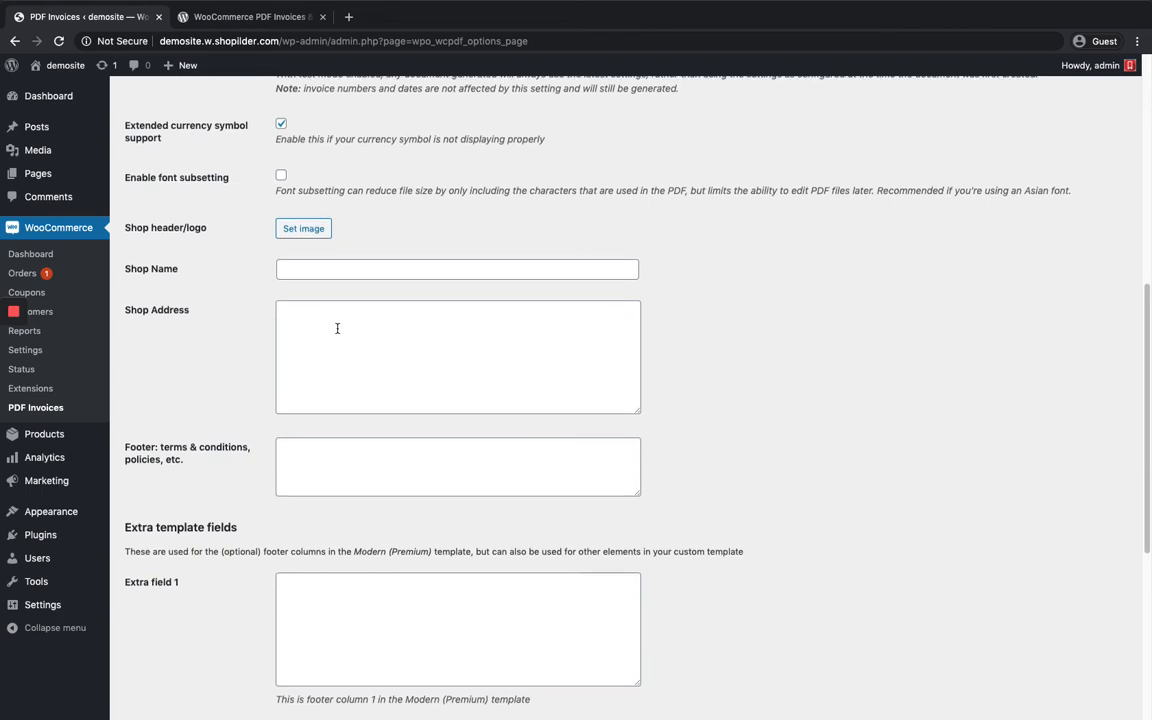
scroll(down, 3)
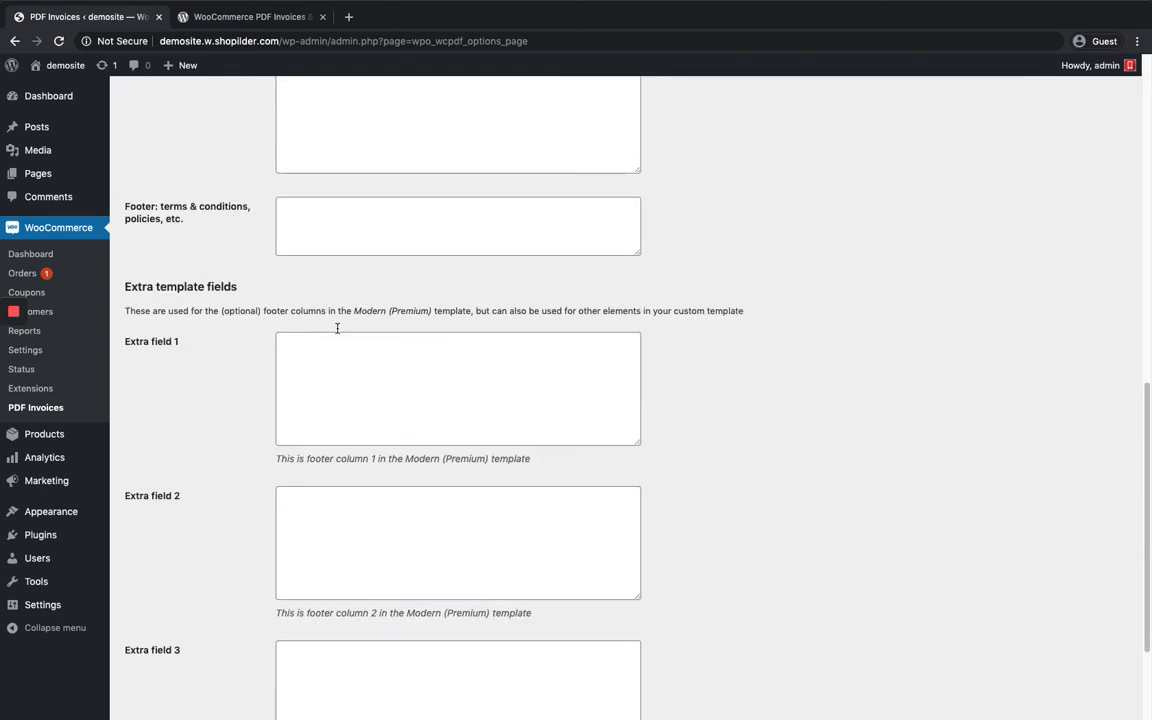
scroll(down, 3)
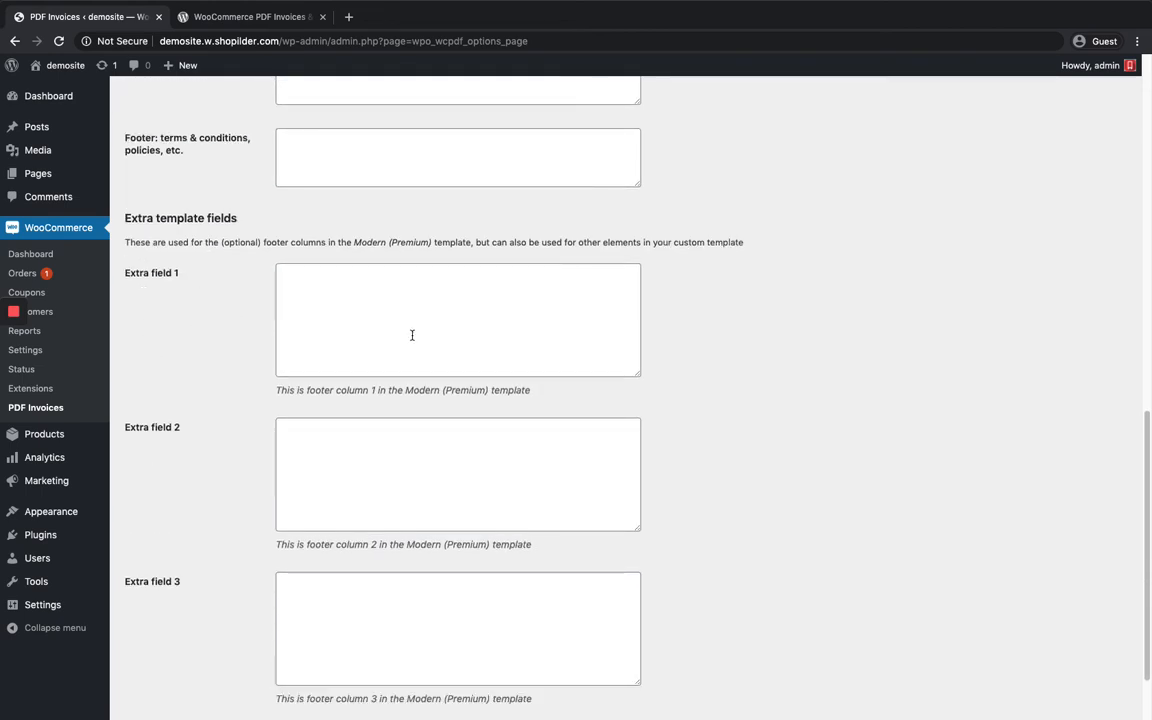
scroll(down, 3)
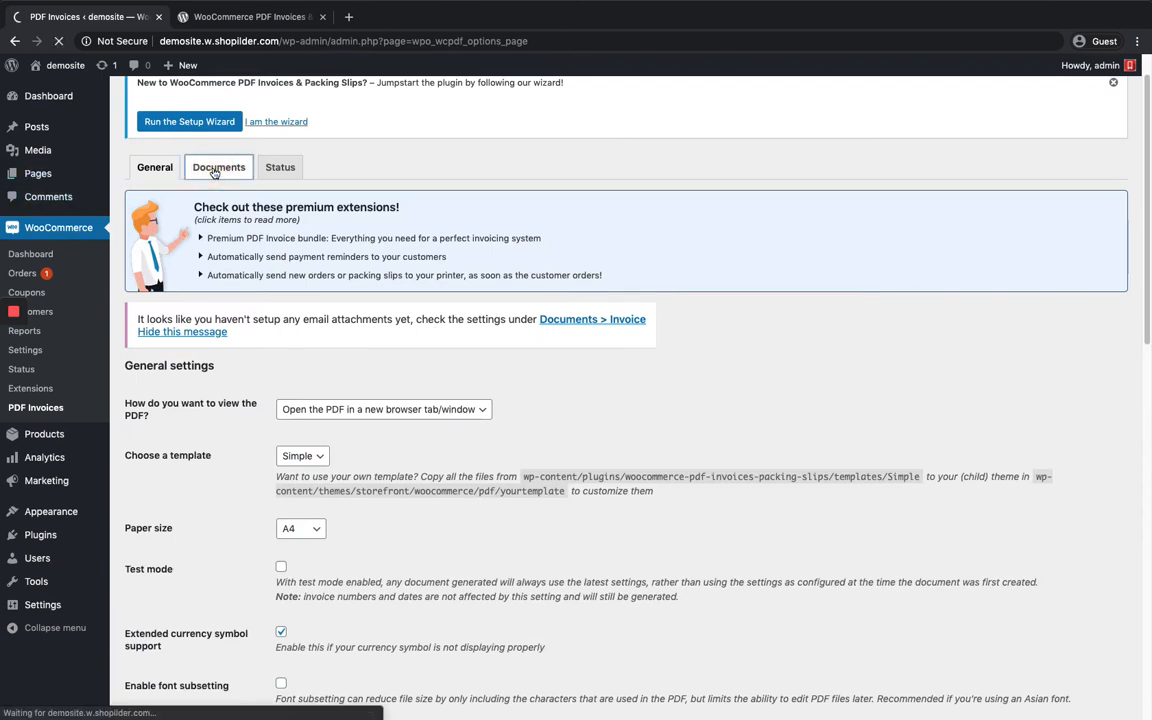
- In Documents settings, attach the invoice to New order (Admin email) and Processing order emails
click(218, 168)
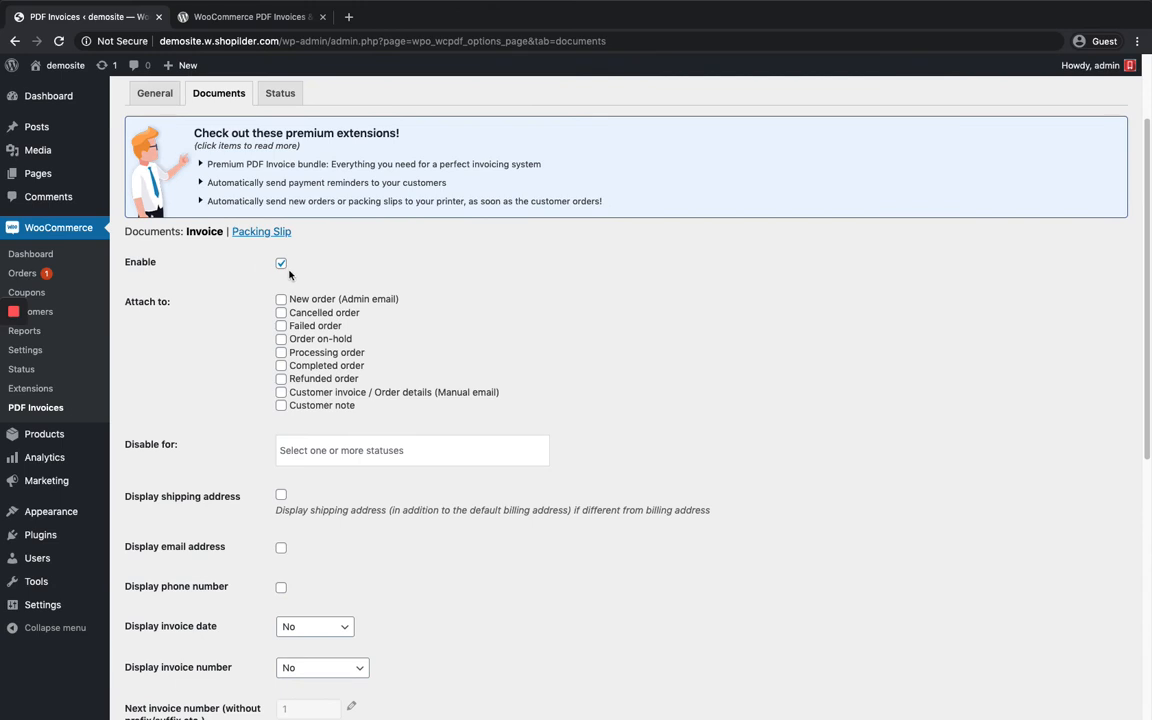
mouse_move(310, 264)
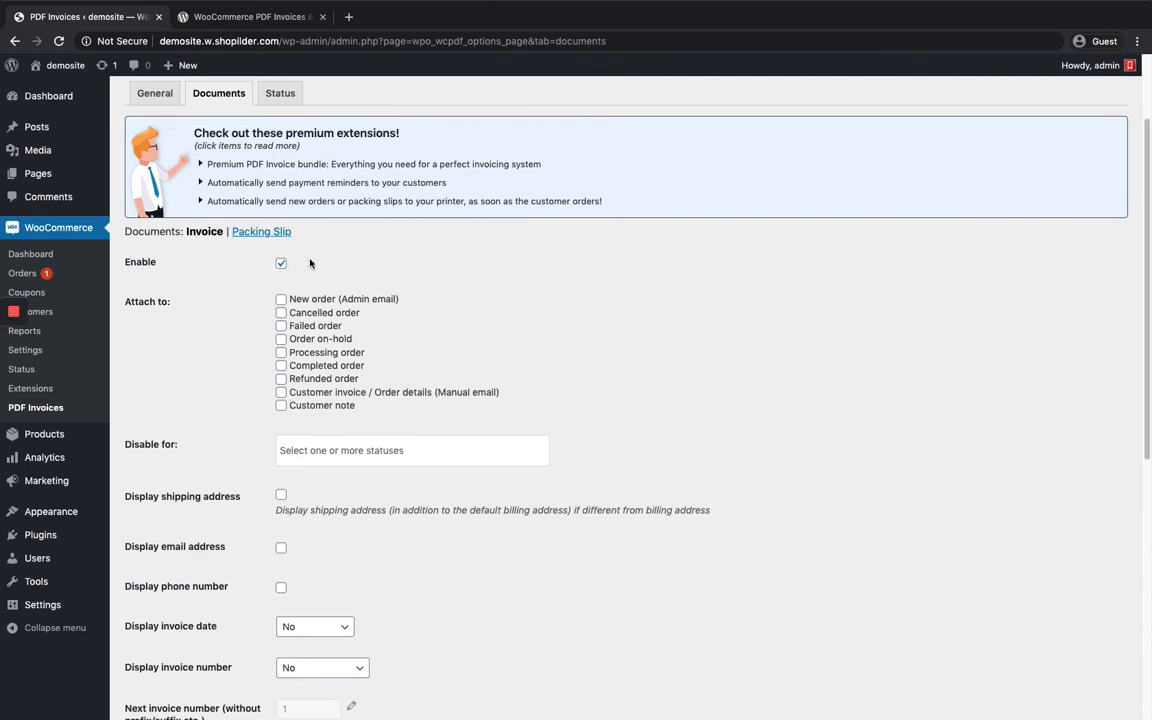
scroll(down, 3)
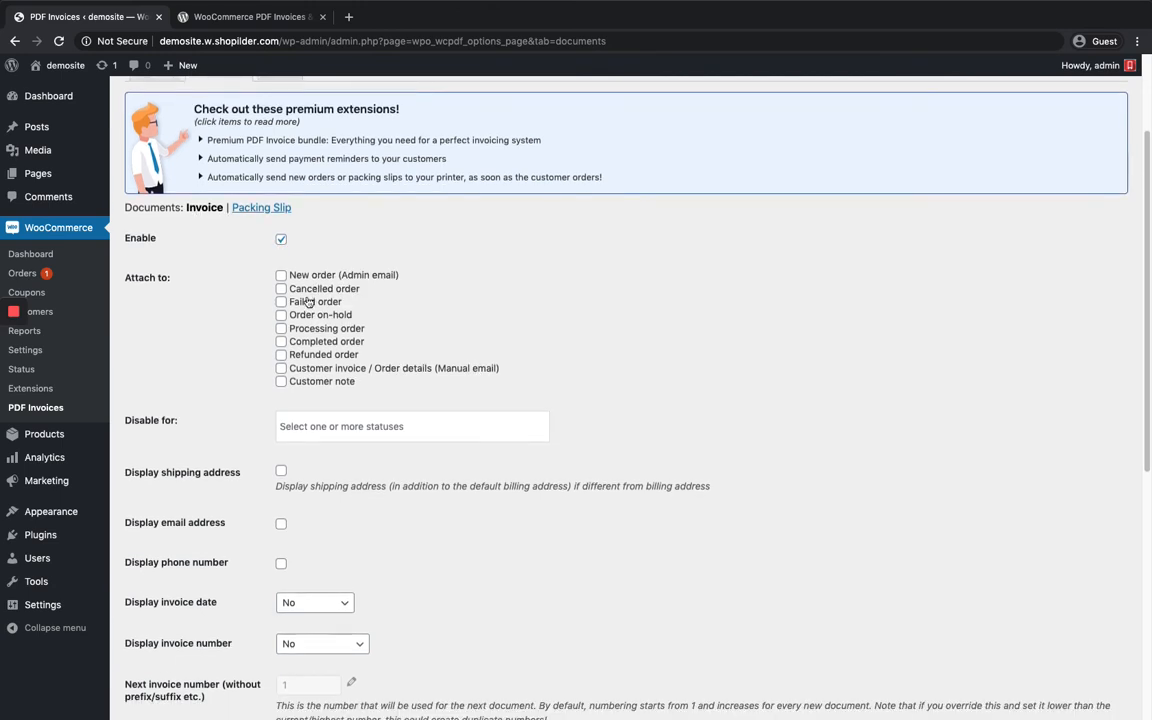
mouse_move(328, 310)
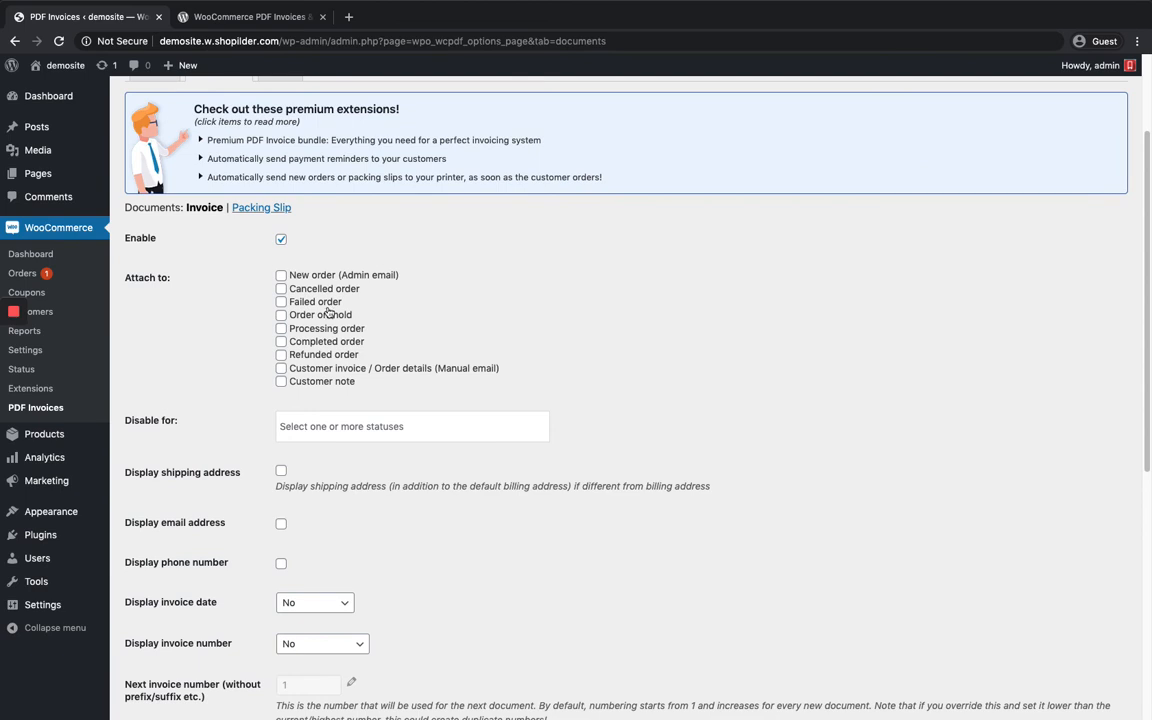
mouse_move(328, 310)
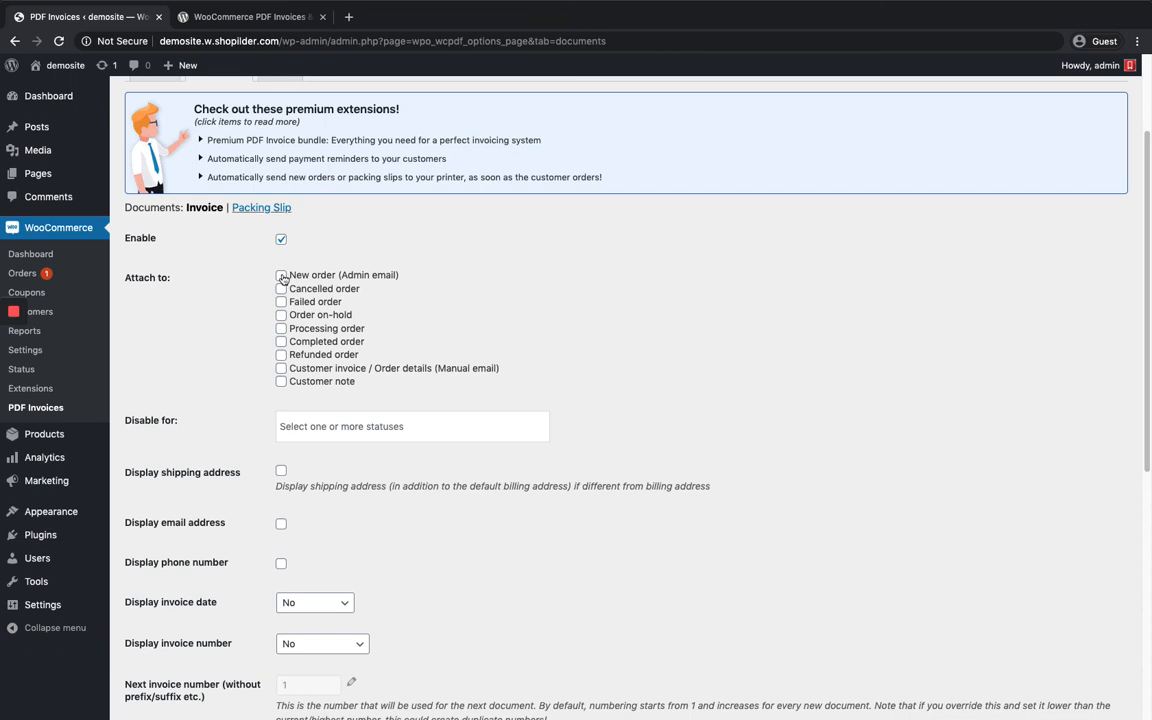
click(280, 276)
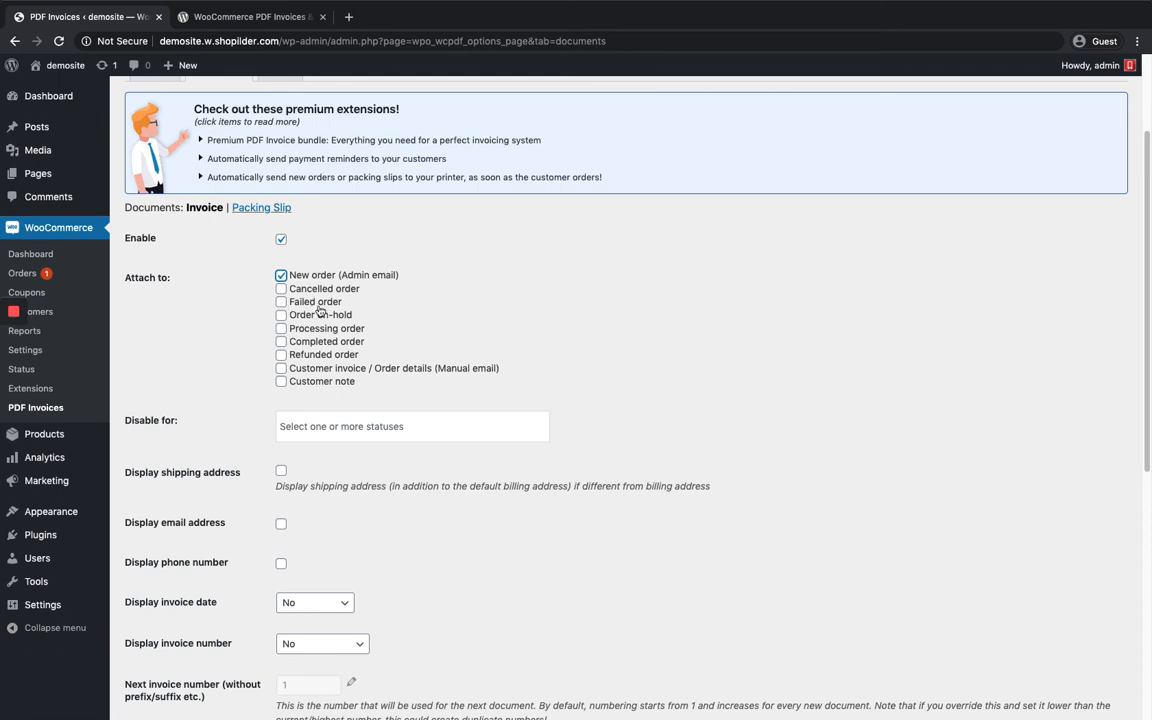
click(280, 328)
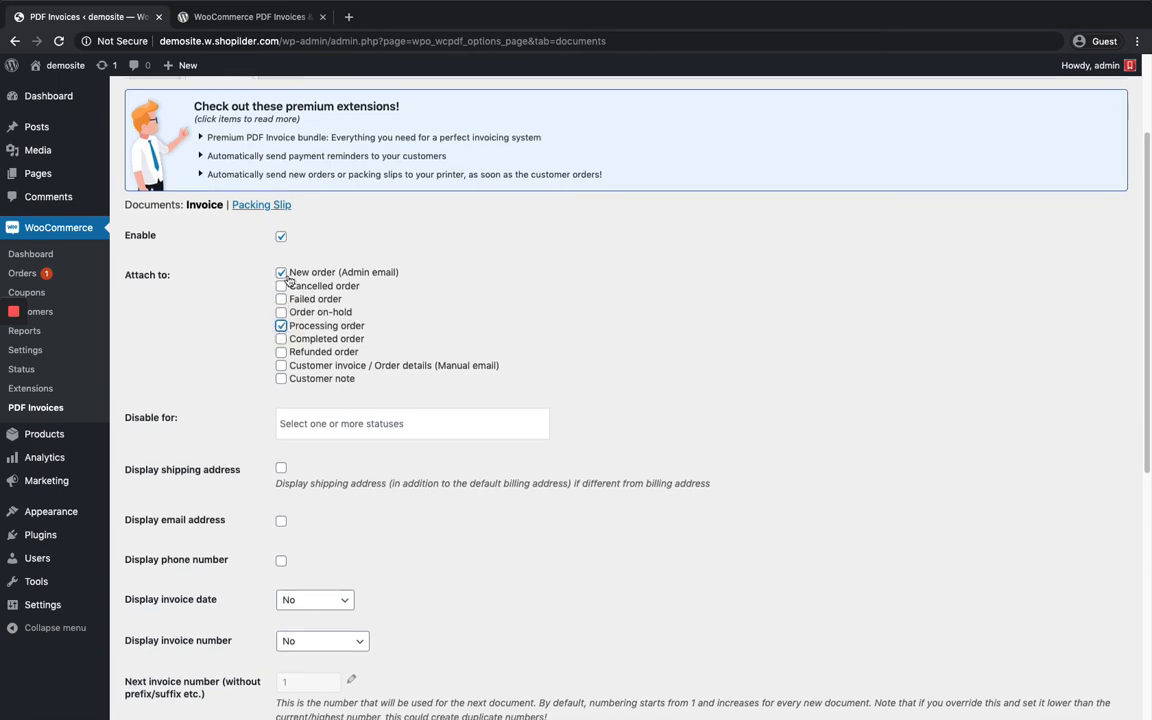
scroll(down, 3)
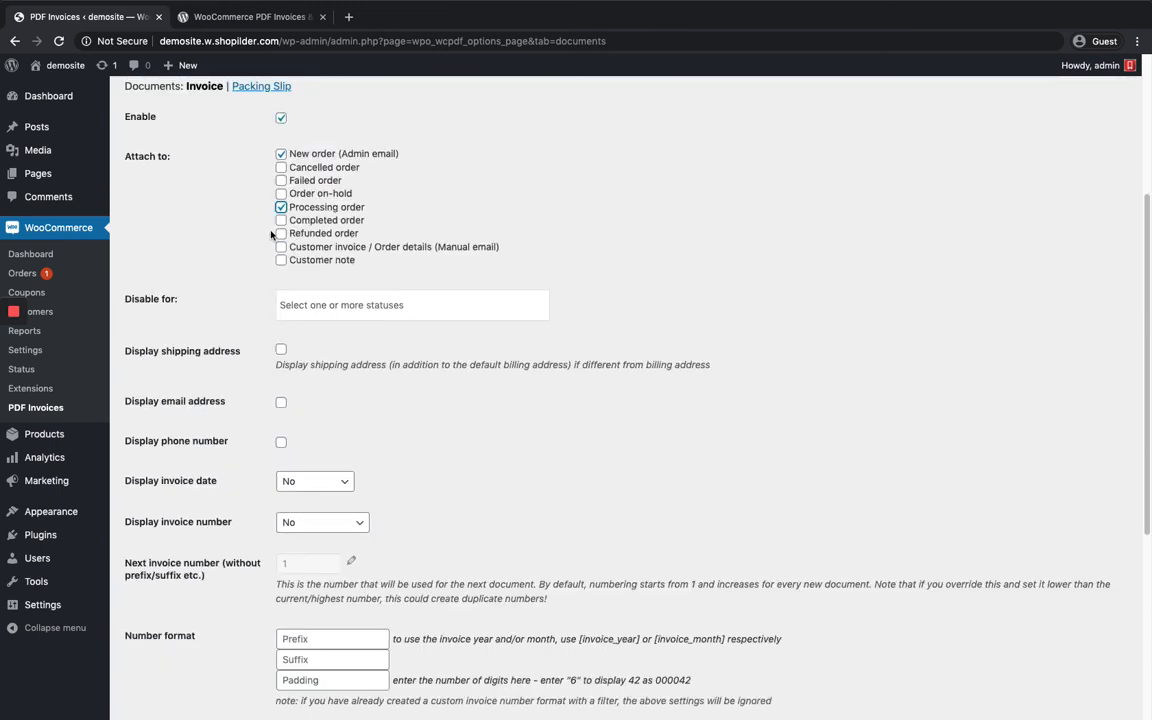
scroll(down, 3)
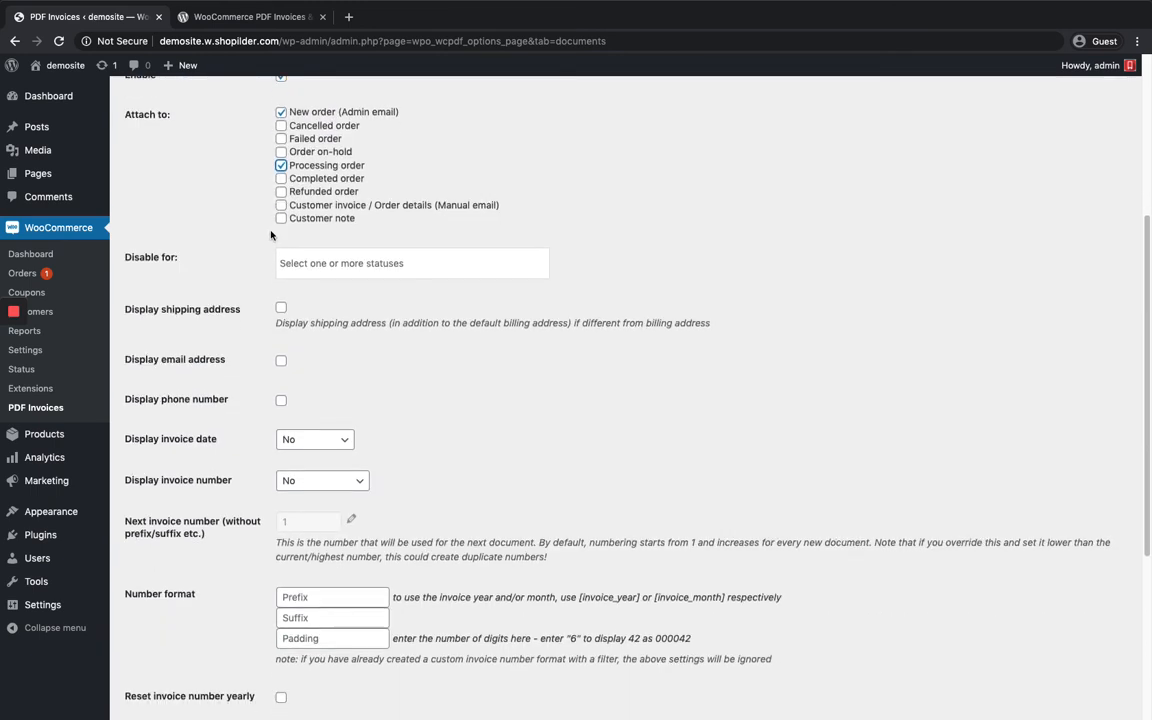
- Check the 'Disable for' status list without choosing any and leave the remaining invoice options at defaults
scroll(down, 3)
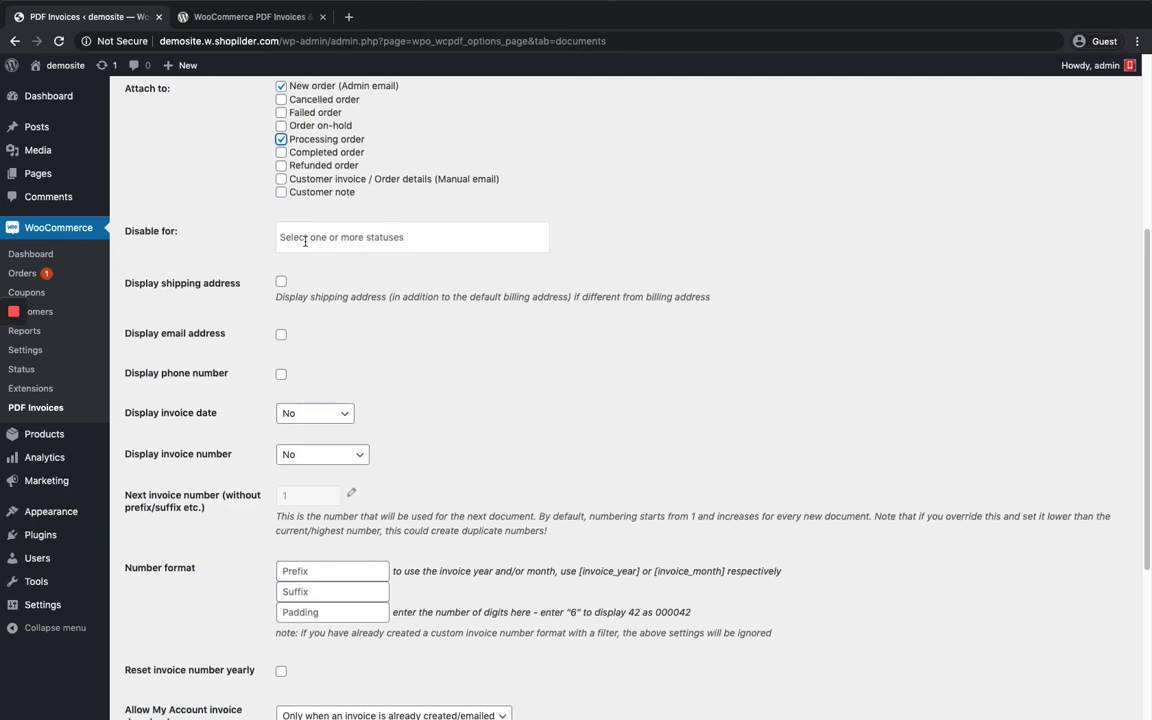
click(412, 236)
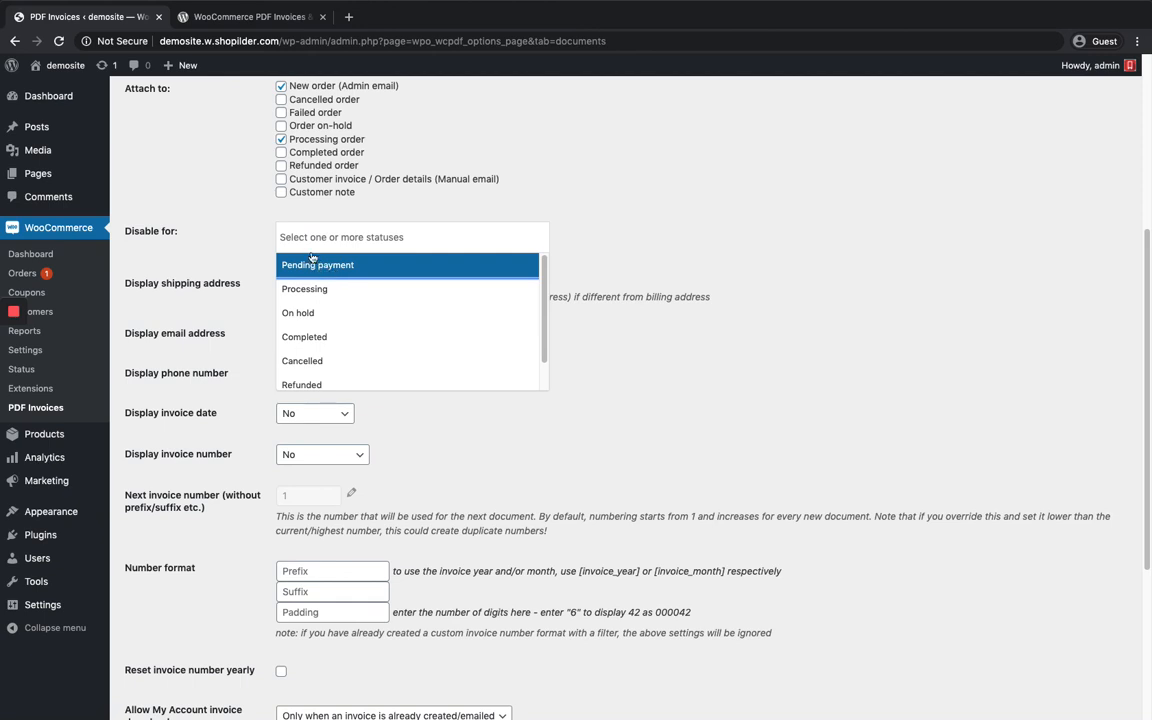
click(648, 250)
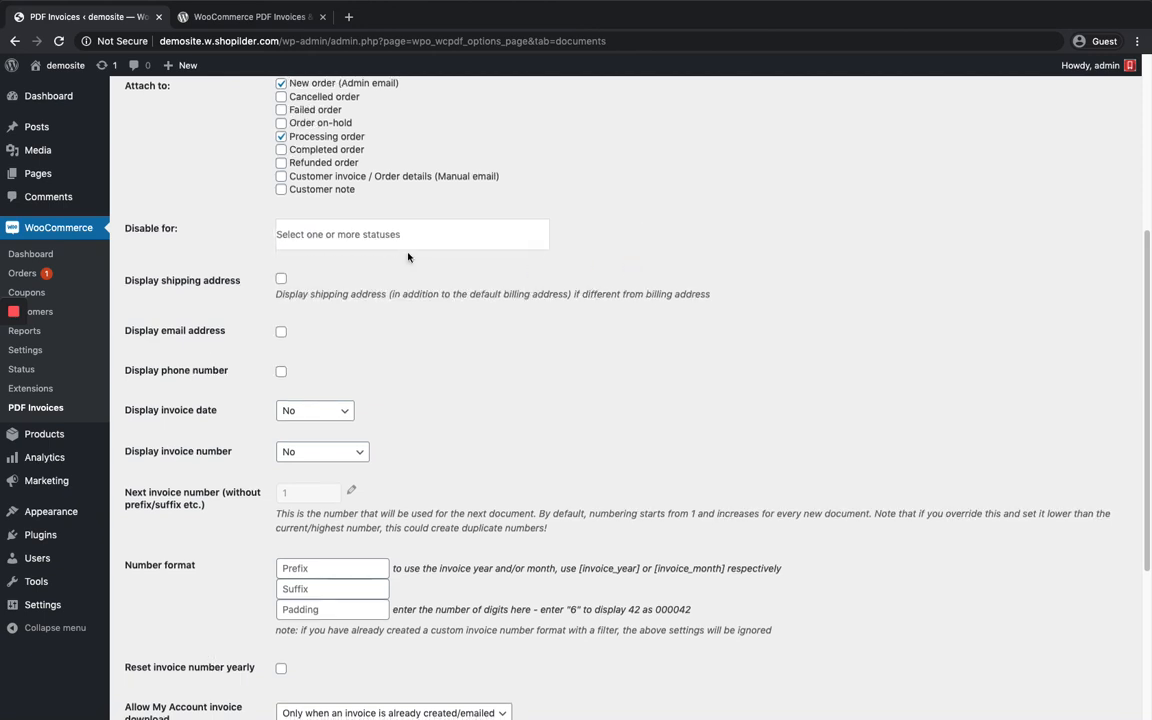
scroll(down, 3)
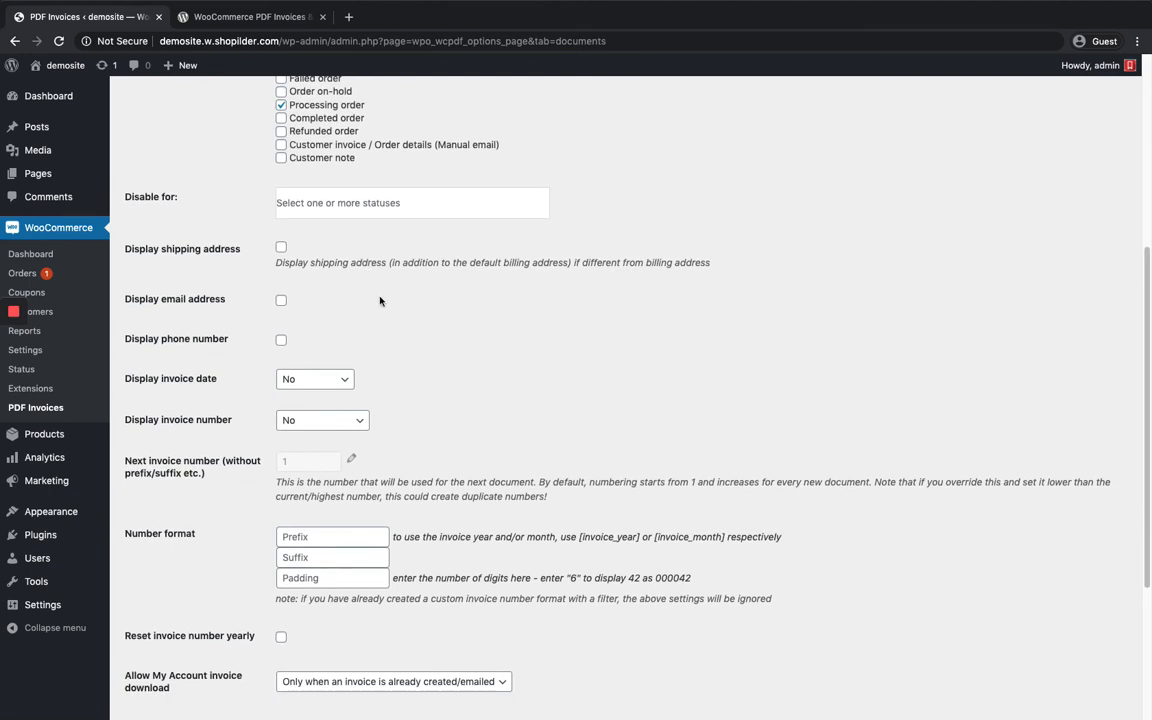
mouse_move(204, 264)
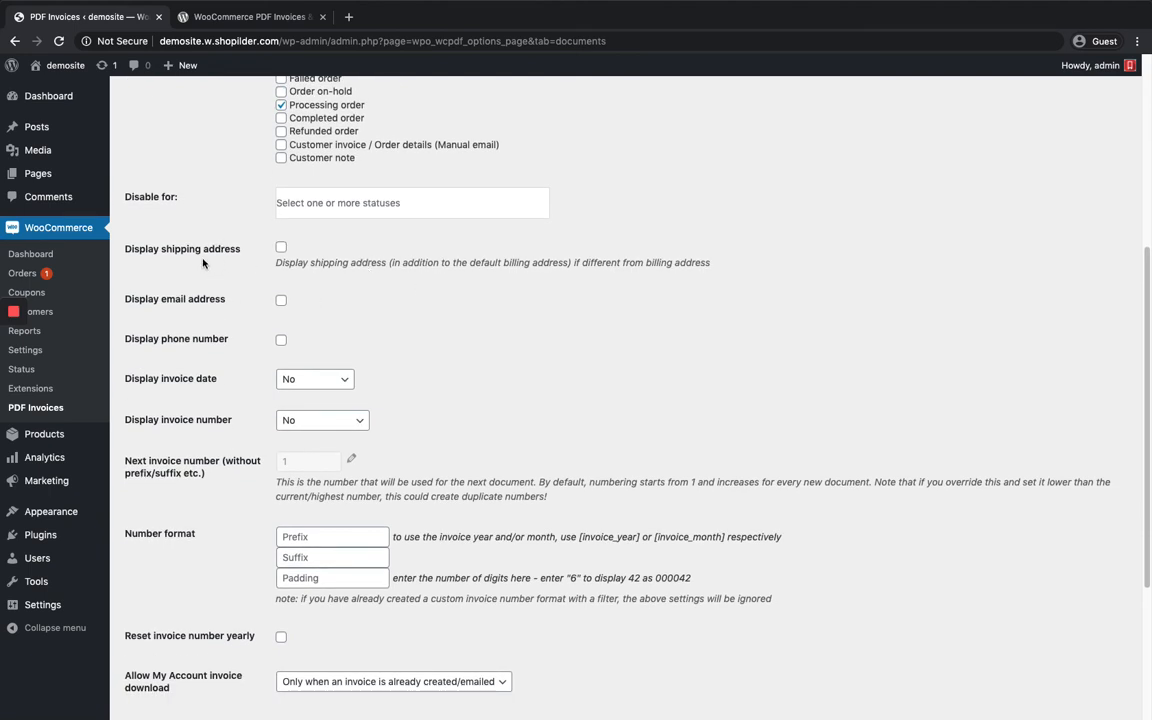
mouse_move(330, 276)
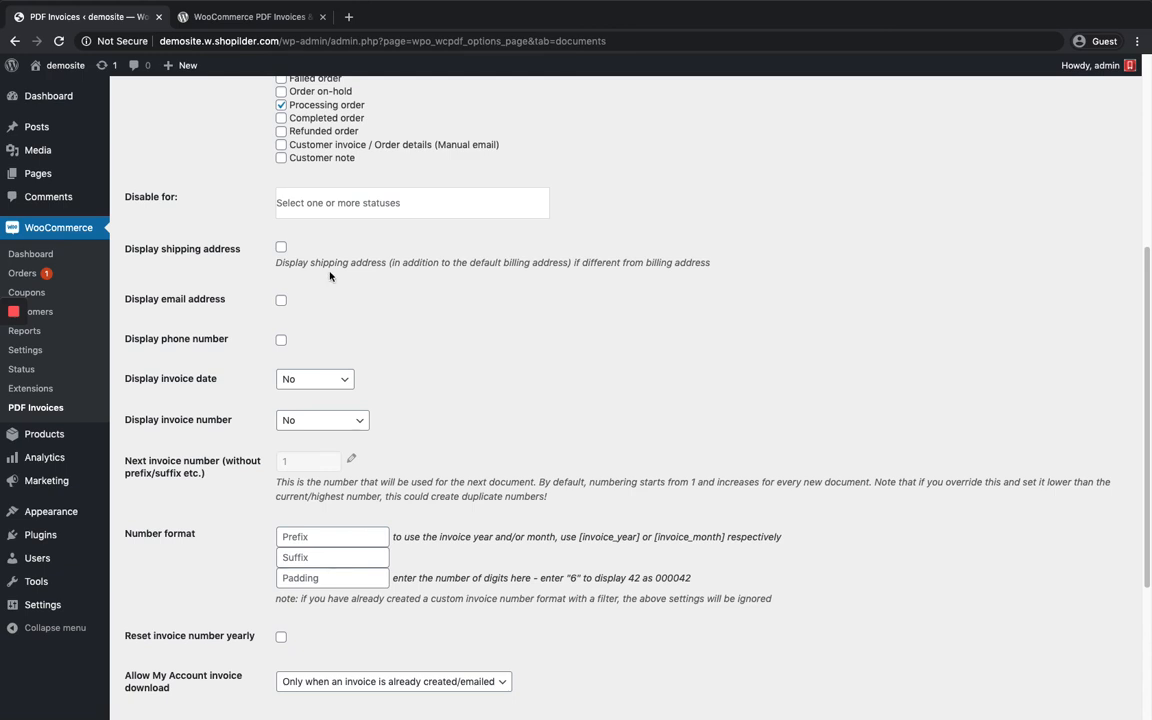
scroll(down, 3)
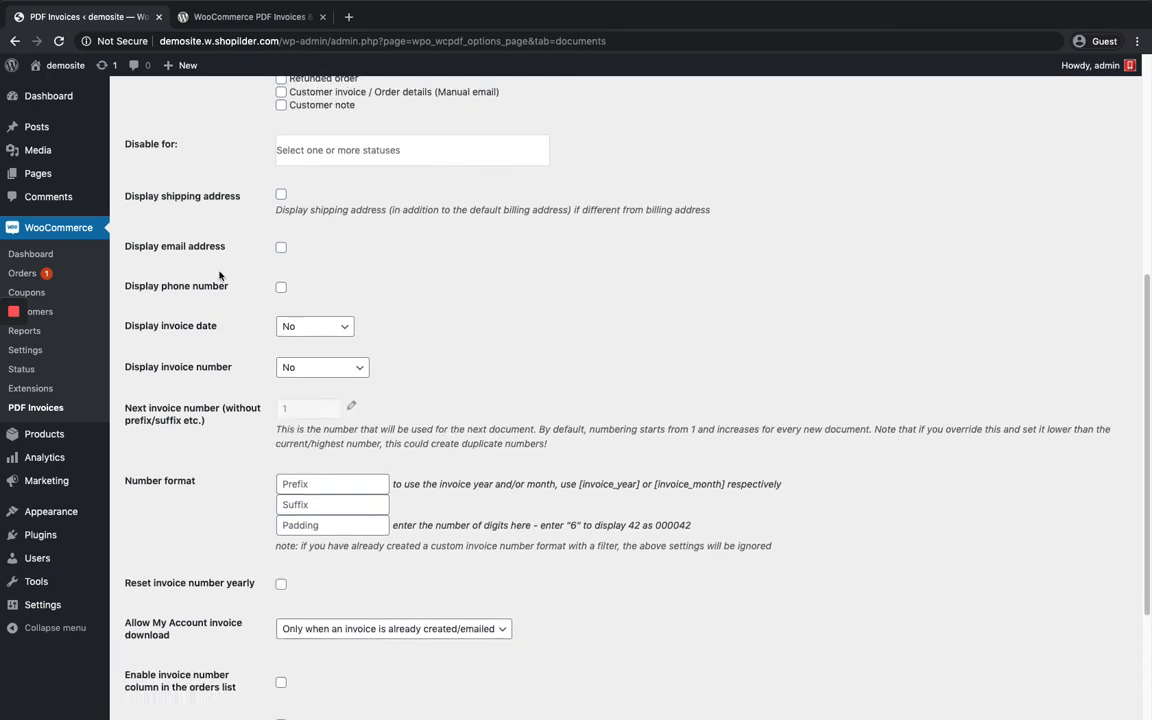
scroll(down, 3)
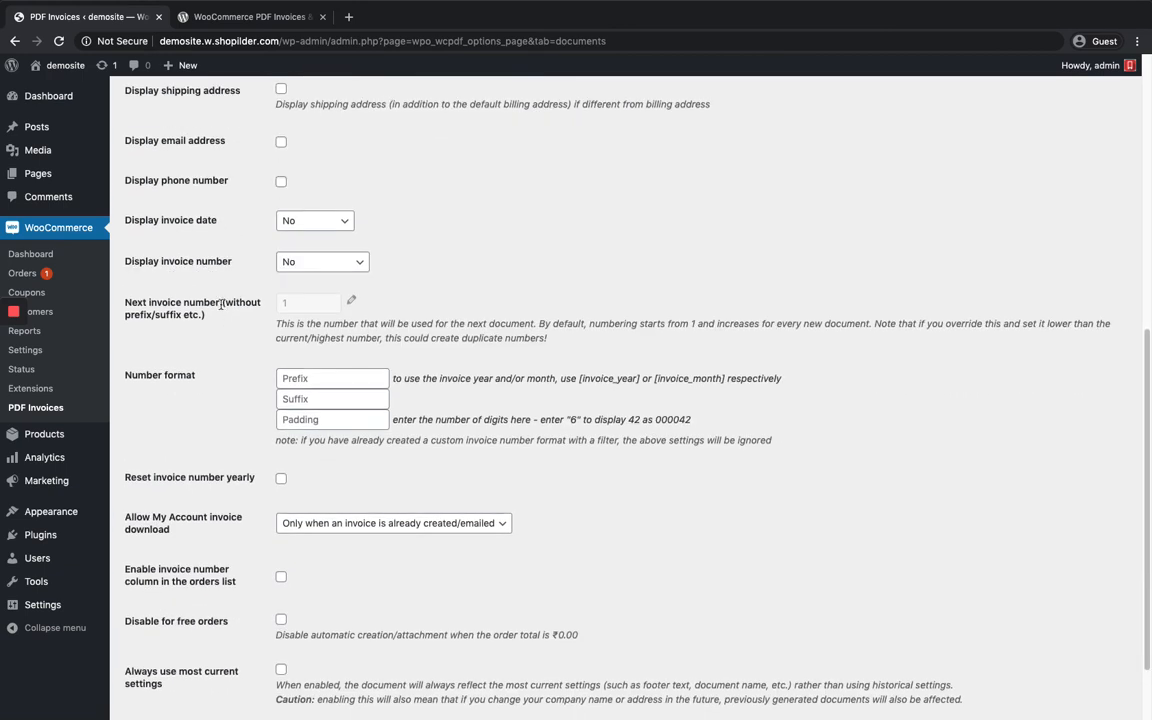
scroll(down, 3)
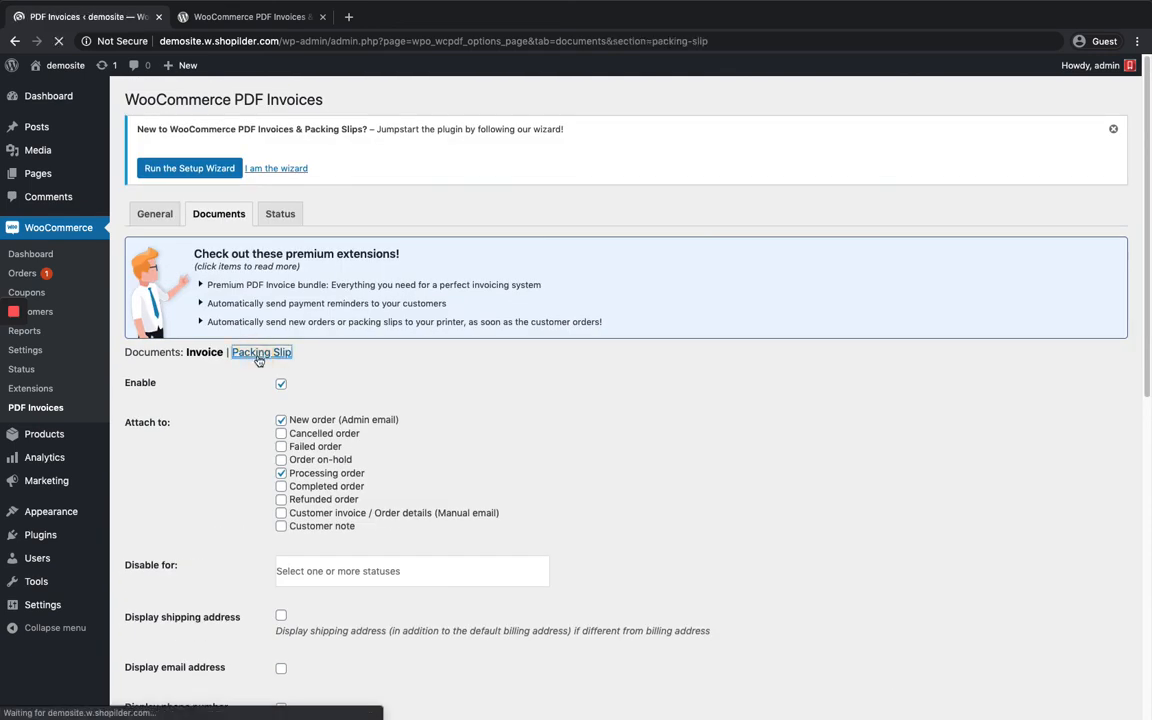
- Save the Packing Slip document settings with packing slips enabled
click(260, 352)
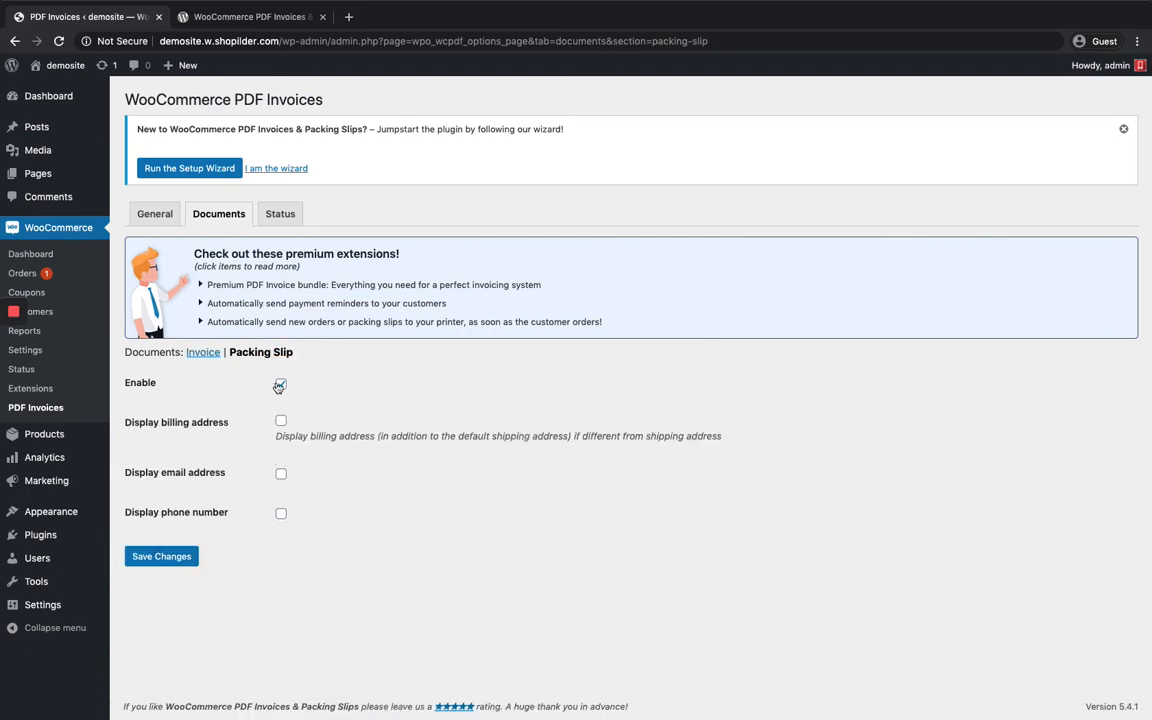
click(280, 384)
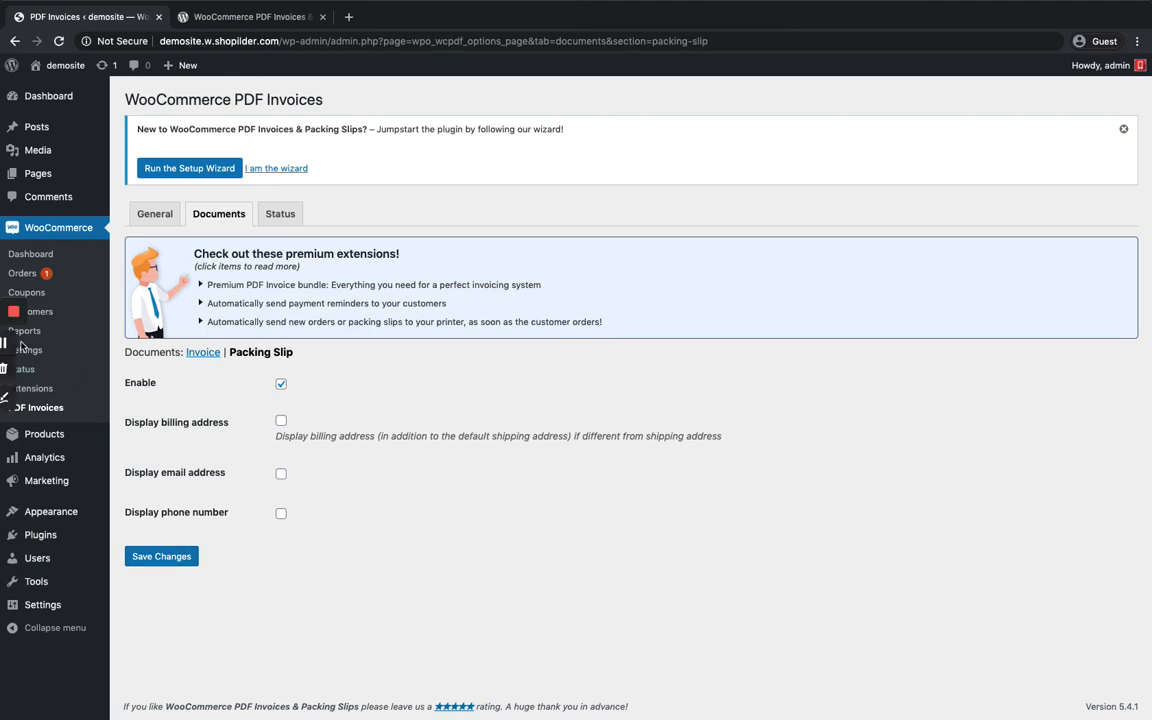
click(160, 556)
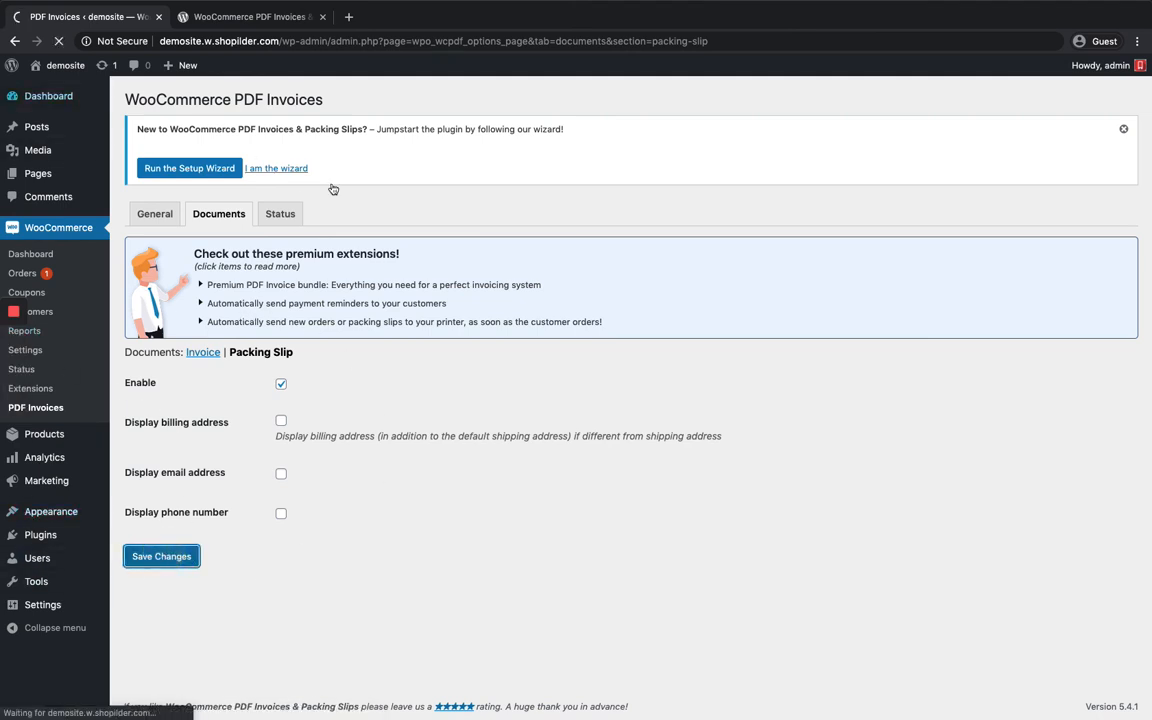
click(160, 556)
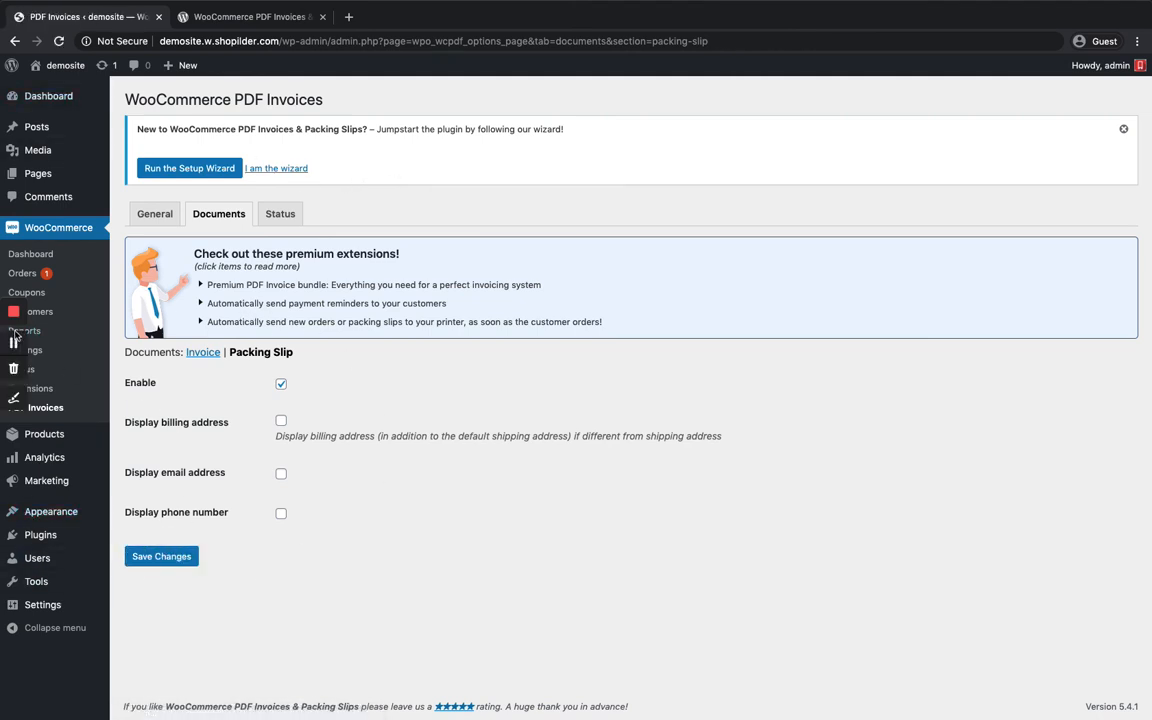
- Return to the Invoice section, then head to WooCommerce > Orders
click(204, 352)
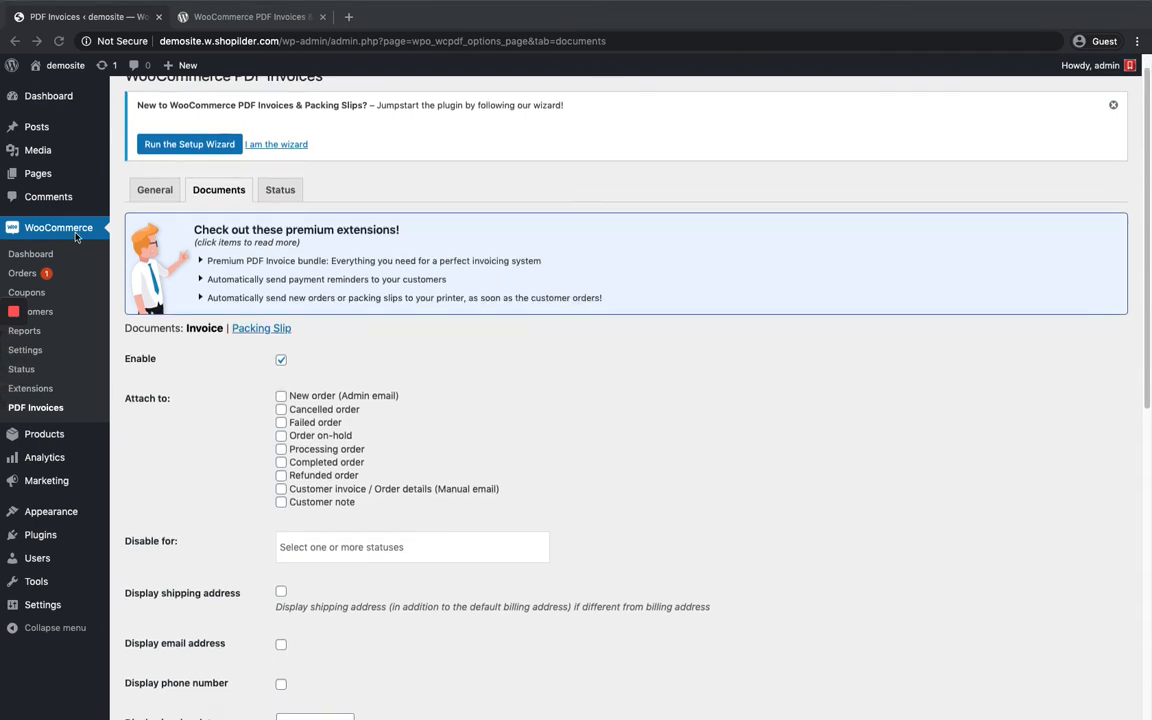
click(22, 272)
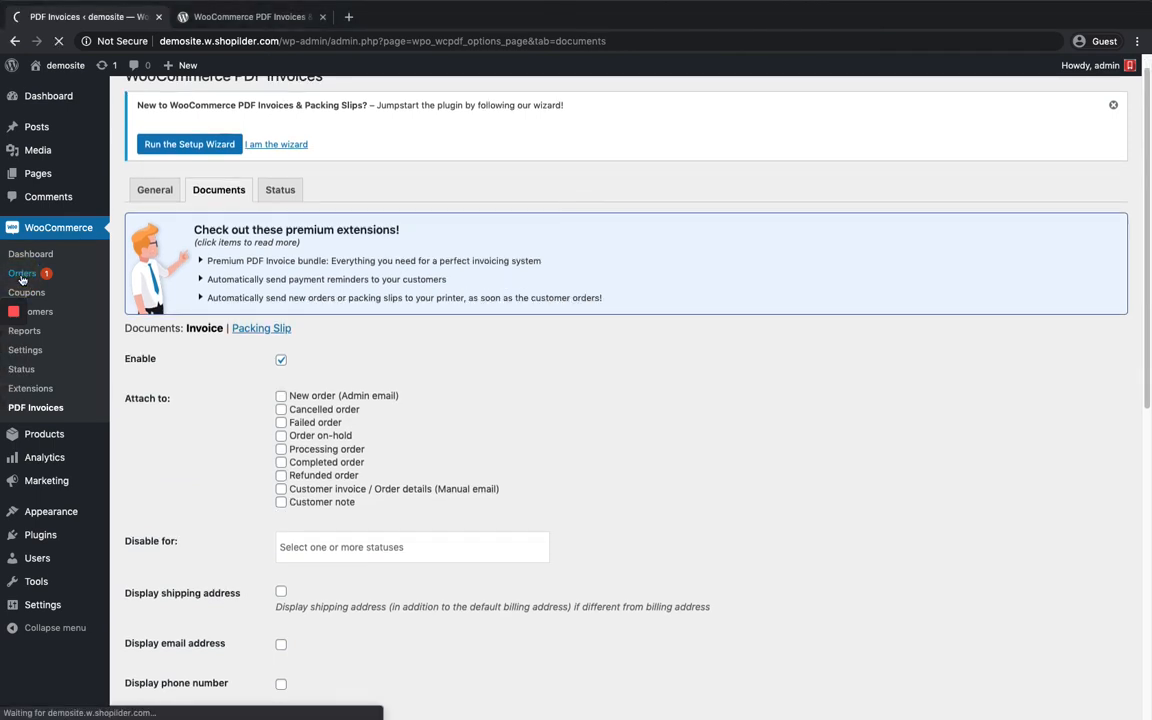
- From the Orders list, edit order #51 and find its Create PDF box
click(22, 272)
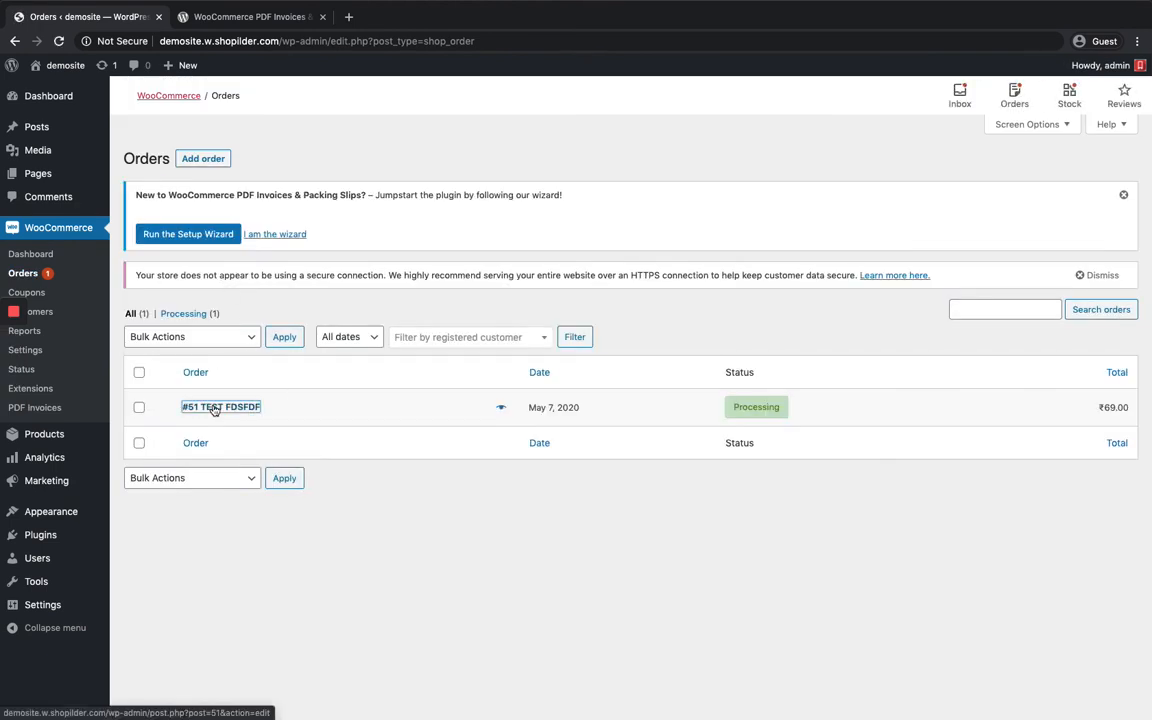
click(220, 406)
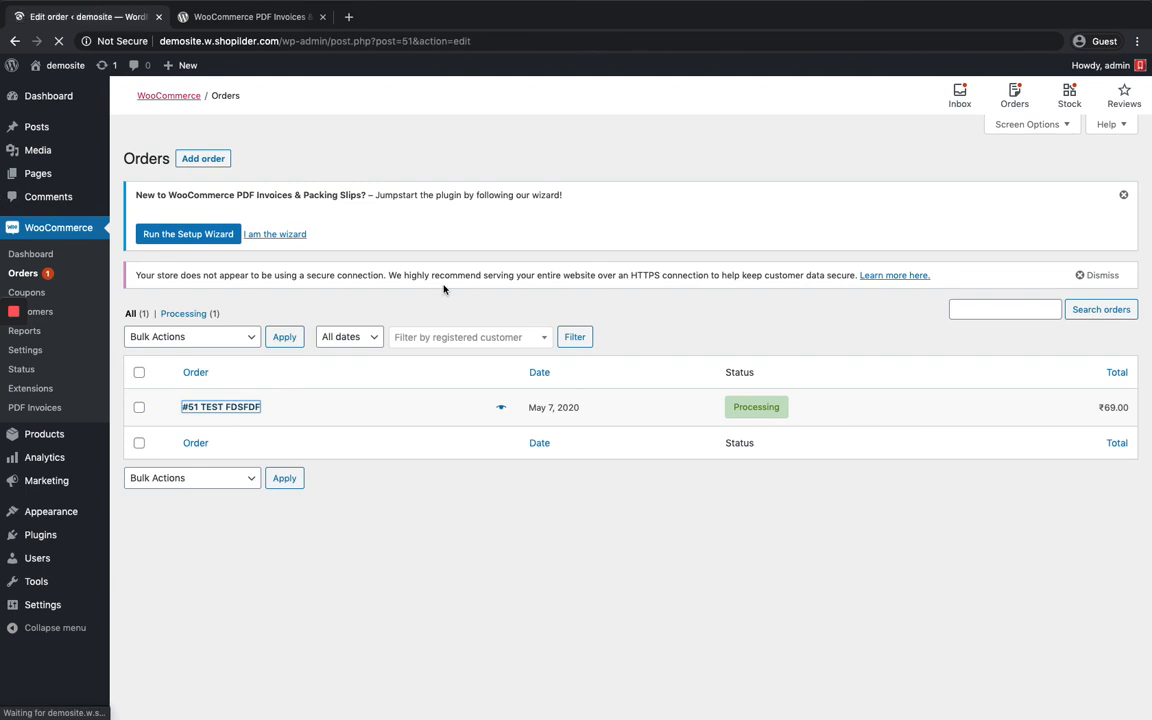
click(220, 406)
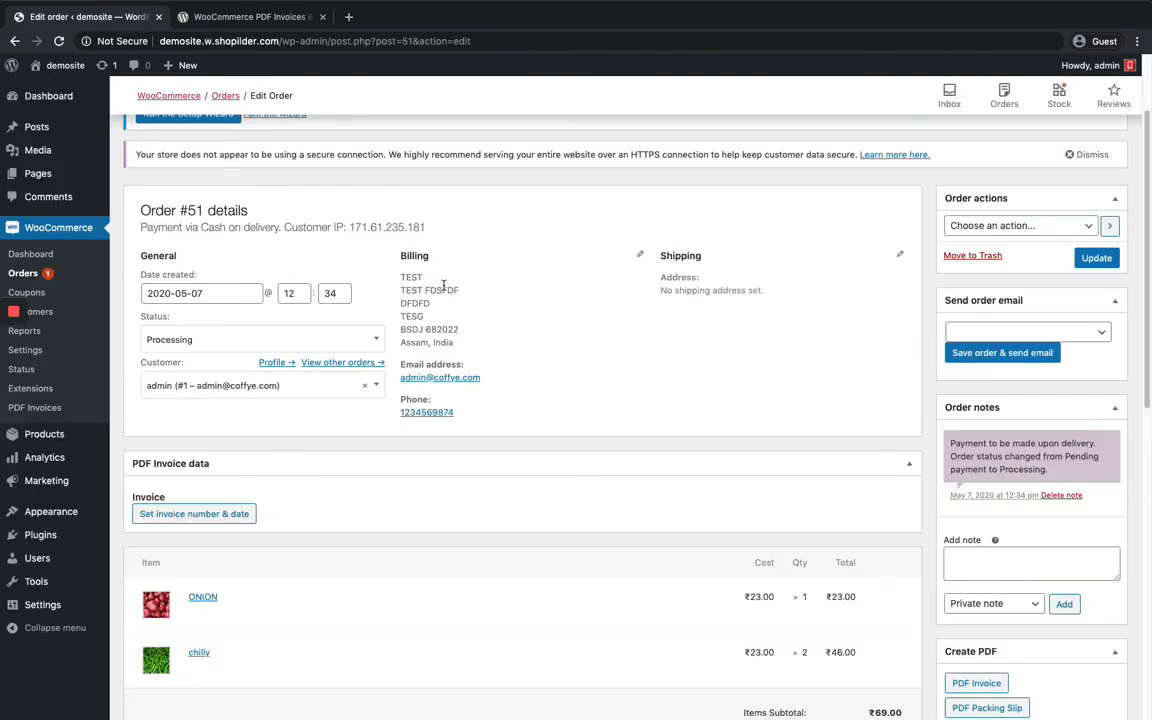
scroll(down, 3)
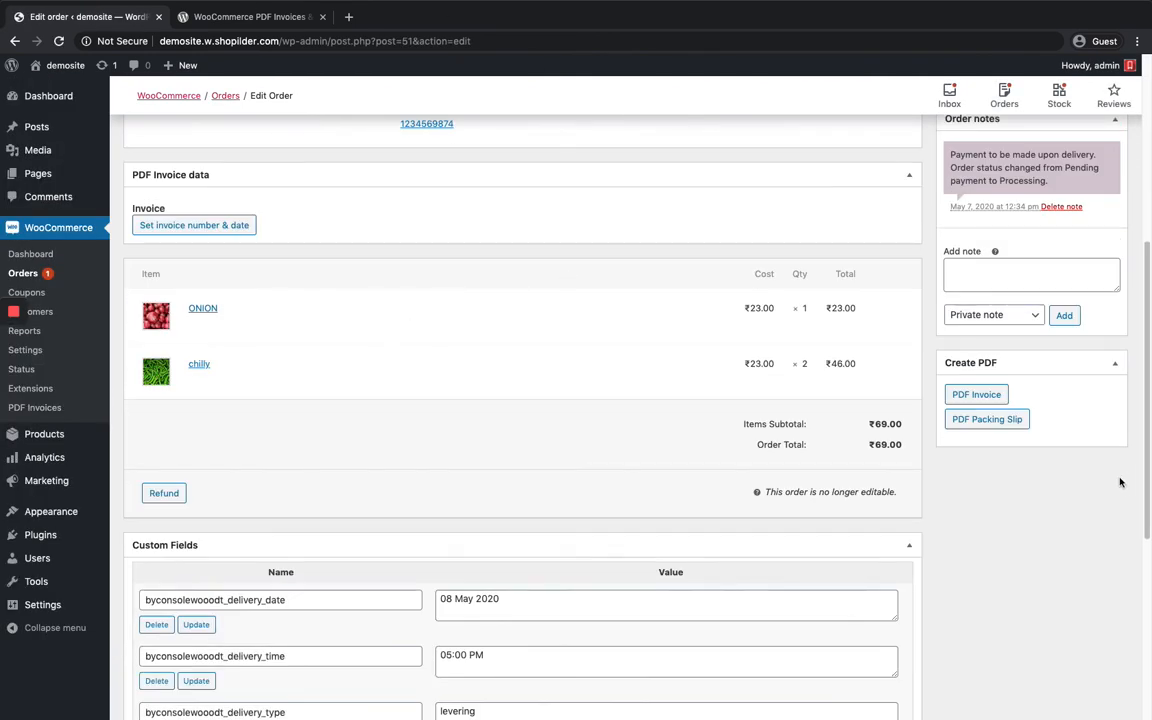
mouse_move(996, 394)
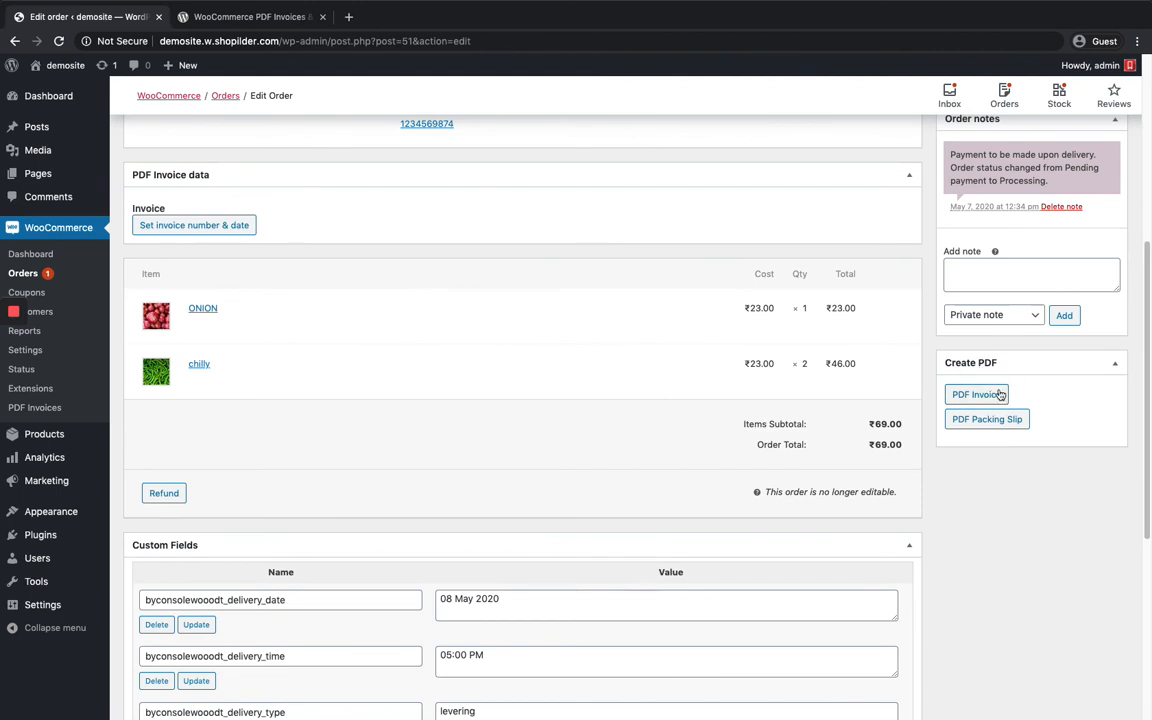
- Generate order #51's PDF invoice (ONION and chilly, ₹69.00), view it, and return to the order
click(976, 394)
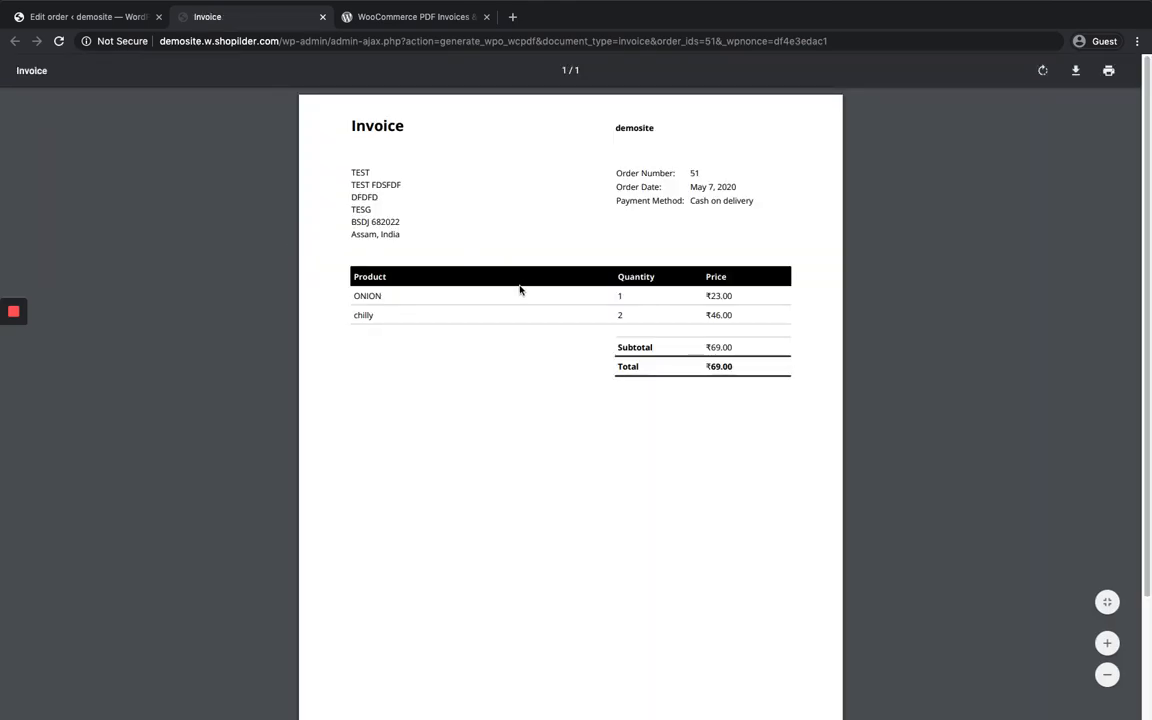
mouse_move(528, 190)
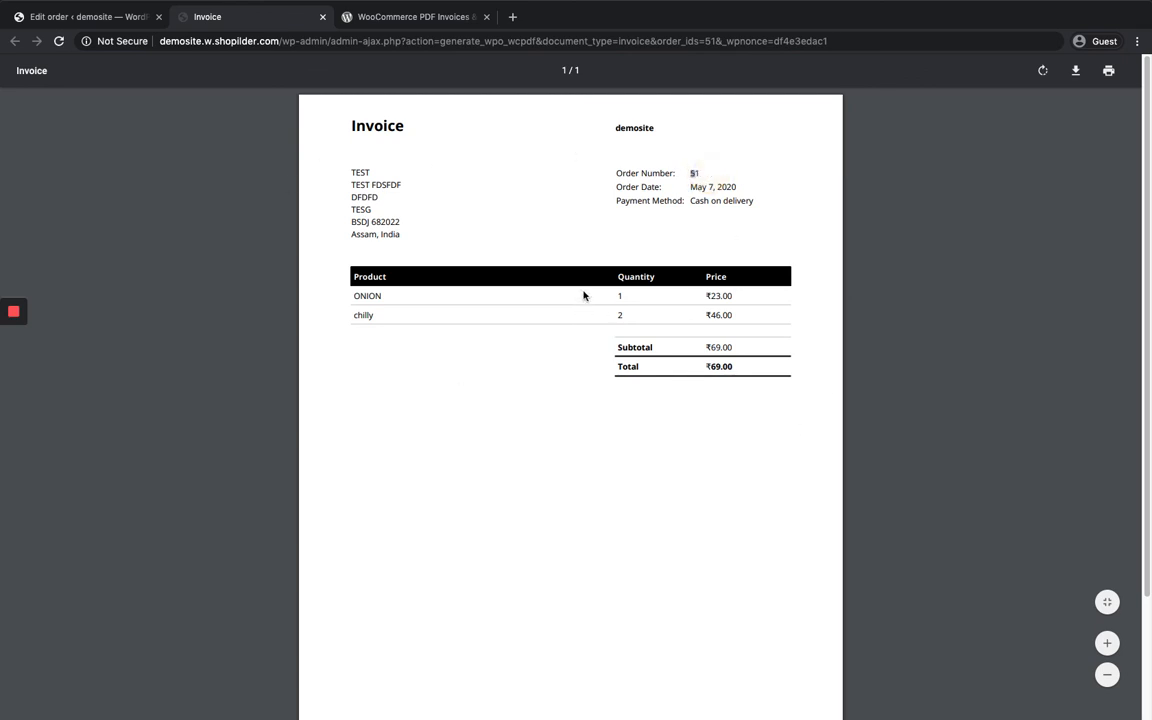
mouse_move(446, 232)
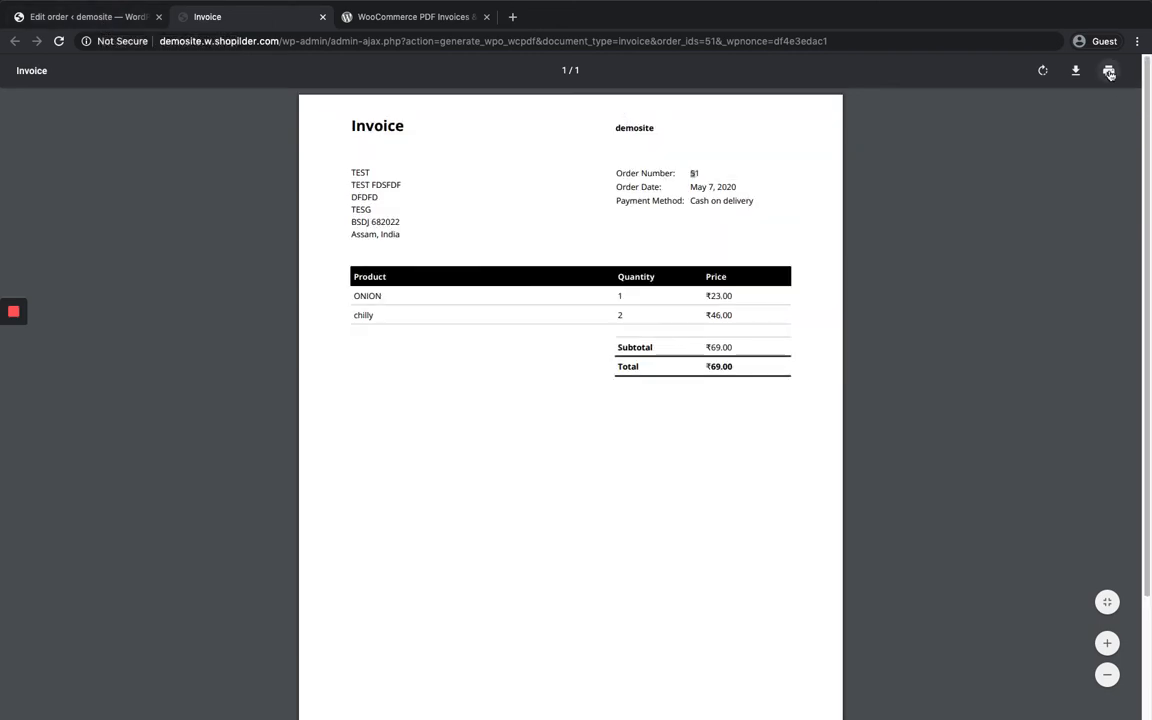
mouse_move(766, 198)
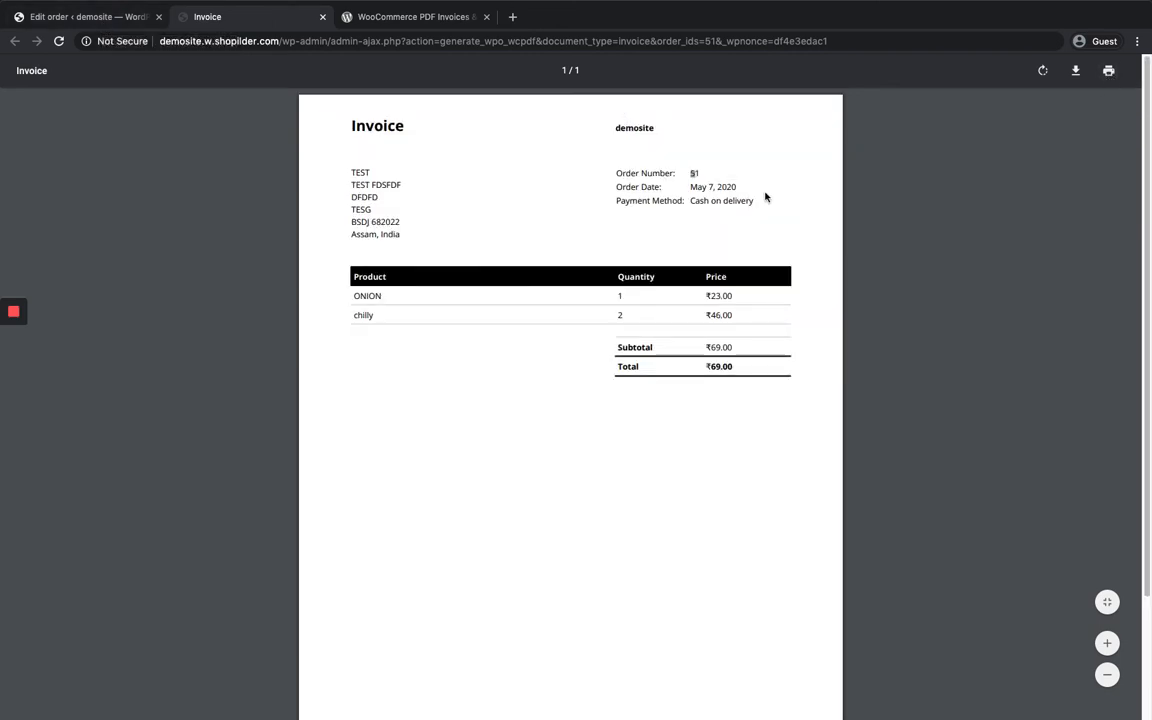
mouse_move(530, 258)
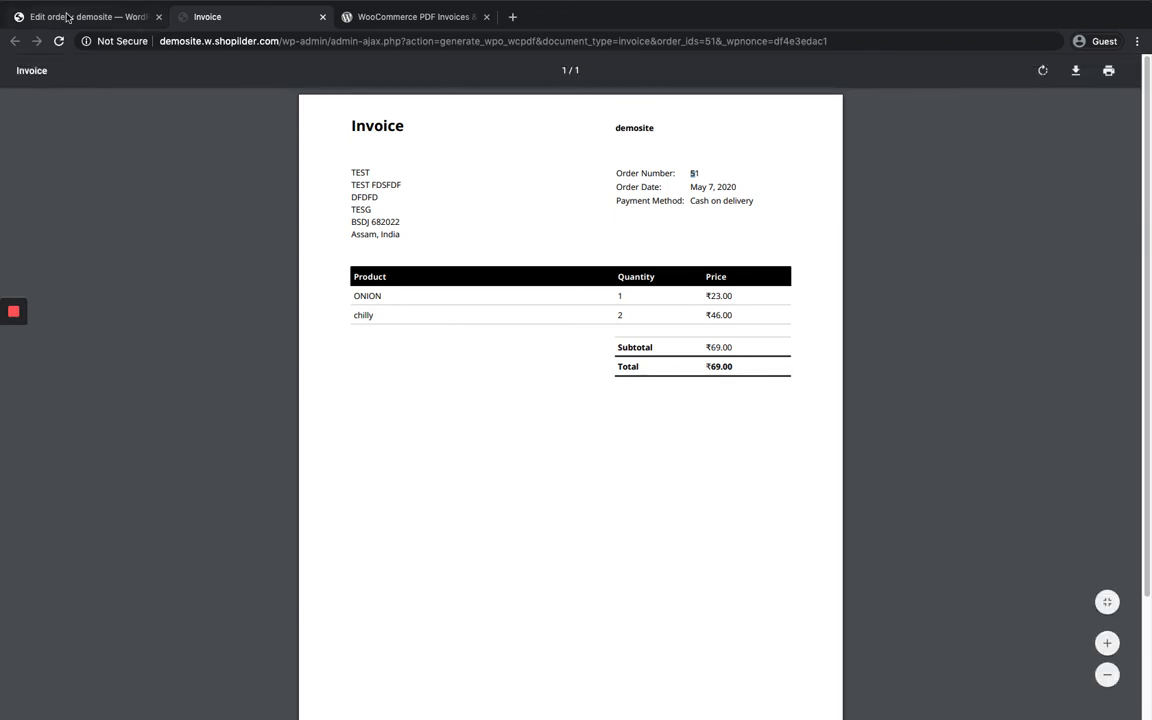
click(84, 16)
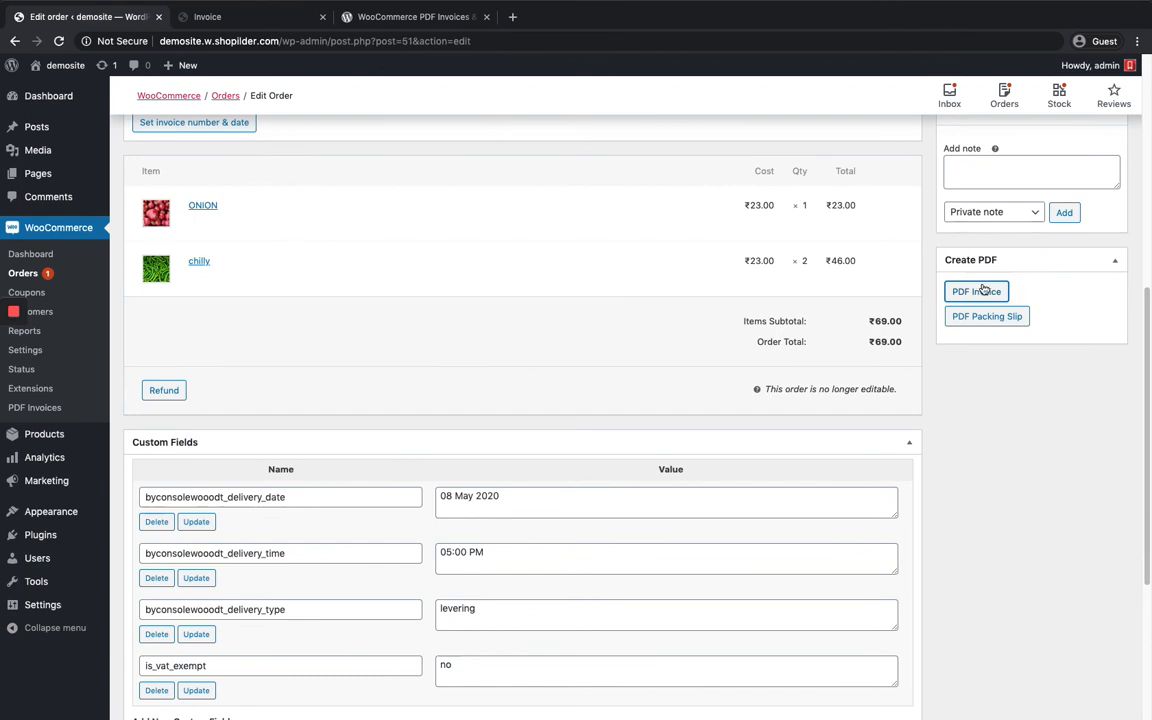